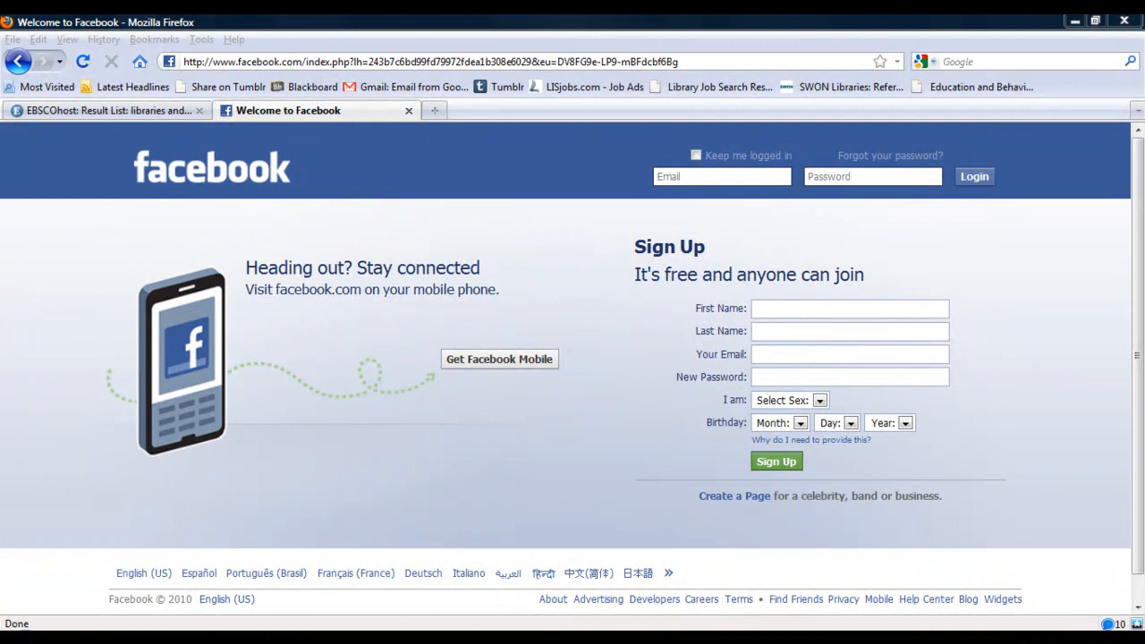
# - Close the Facebook tab and search for 'libraries' AND 'facebook'
pyautogui.click(108, 110)
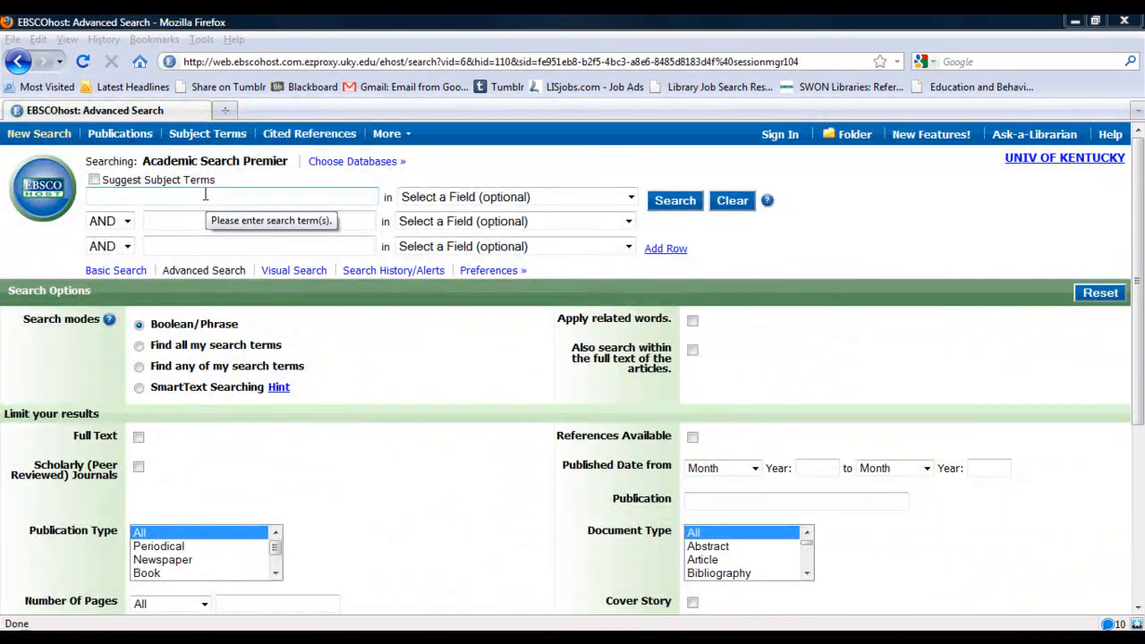
pyautogui.click(206, 197)
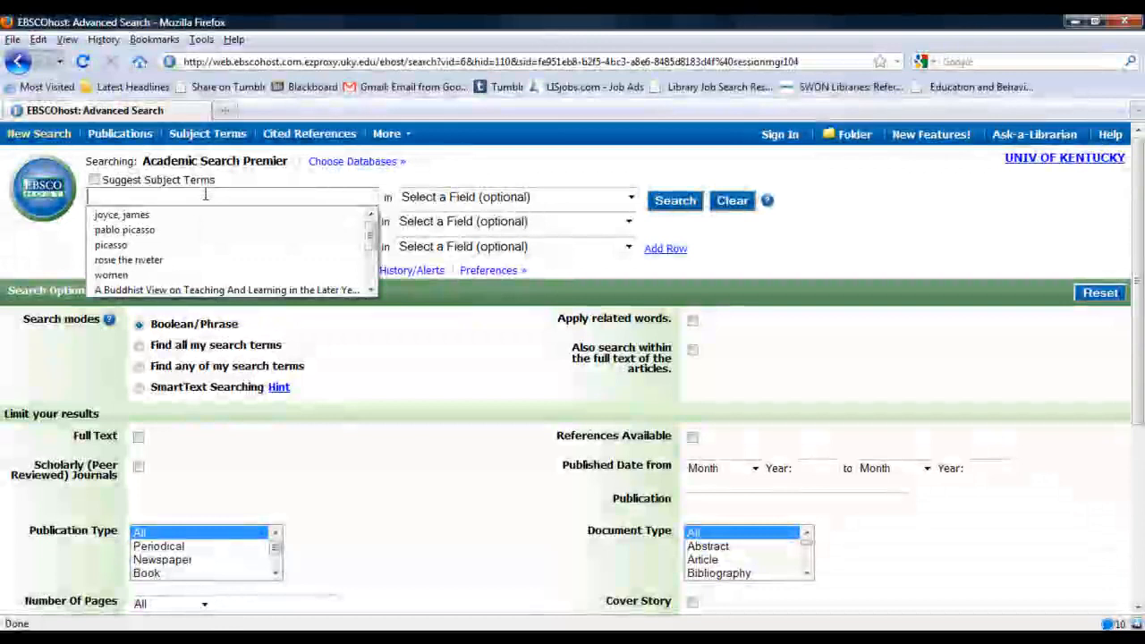
pyautogui.write('libraries')
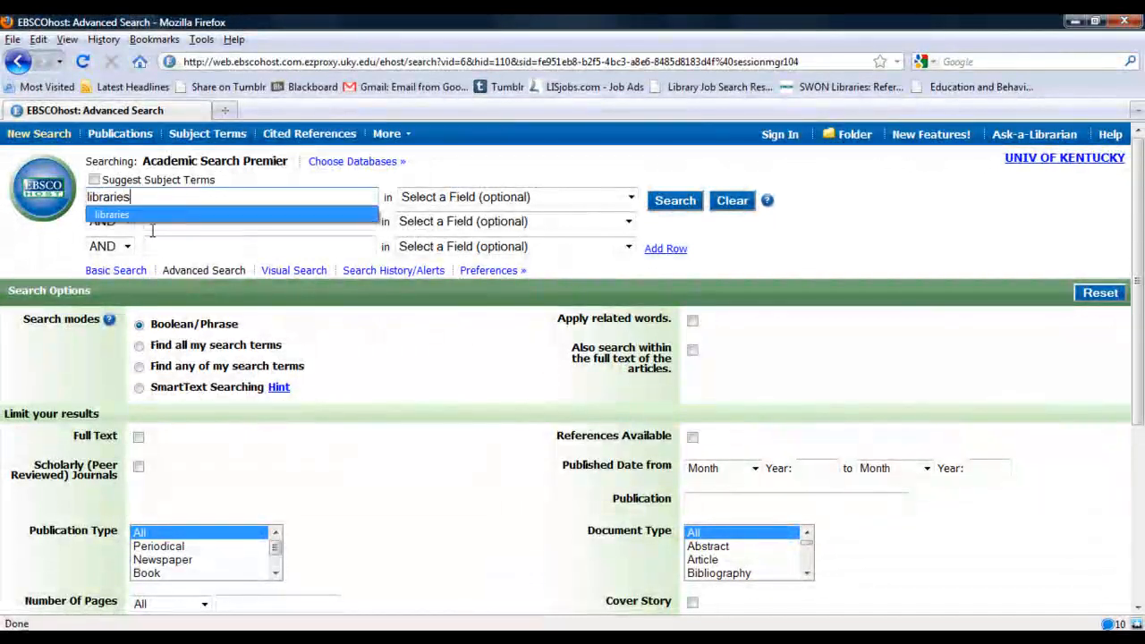
pyautogui.write('facebook')
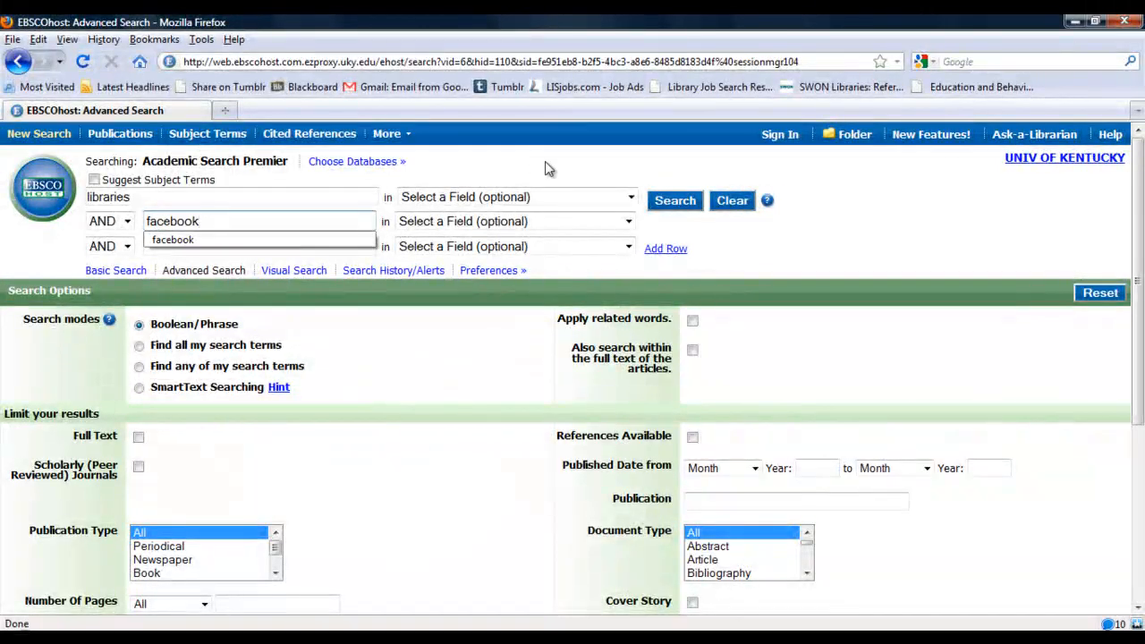
pyautogui.click(674, 200)
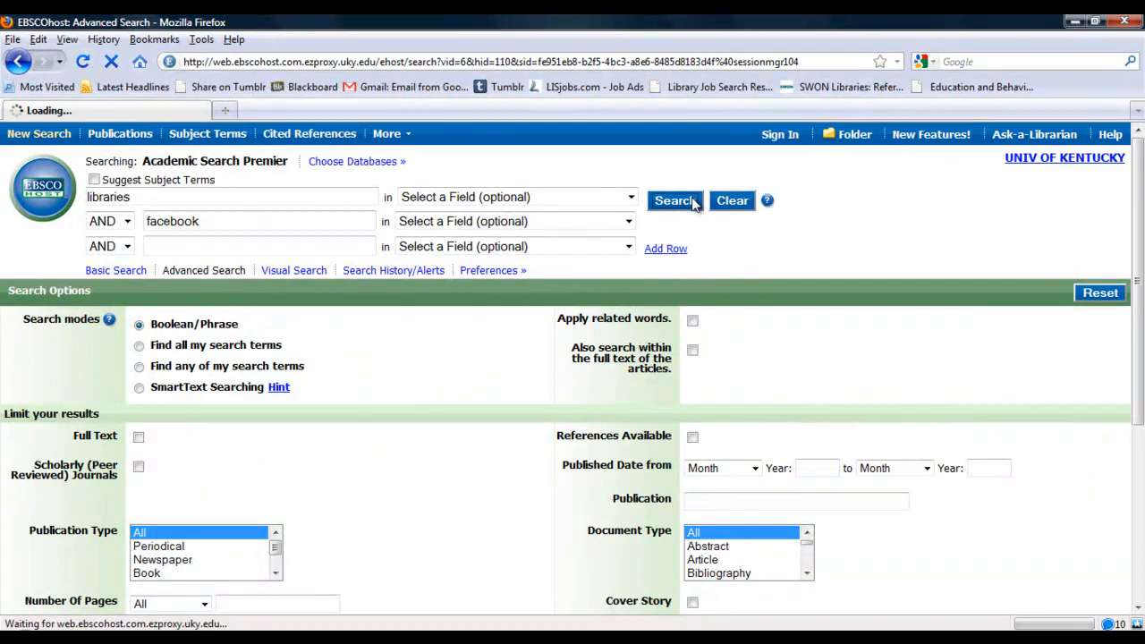
# - Browse the libraries AND facebook results down to item 12, 'Facebook 101.'
pyautogui.click(675, 200)
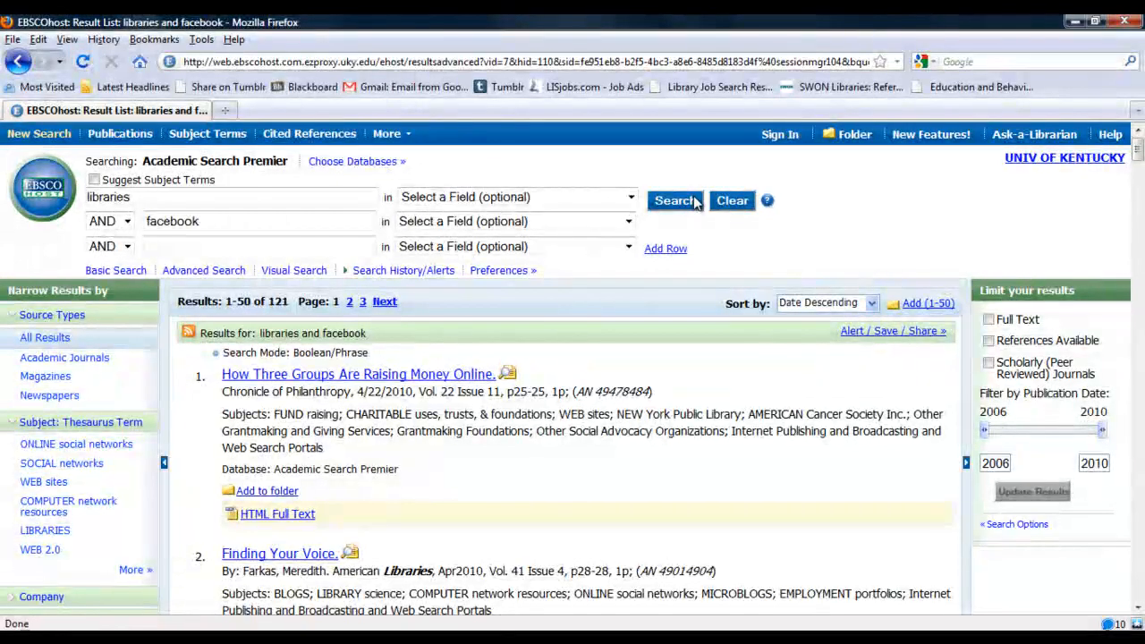
pyautogui.moveTo(875, 236)
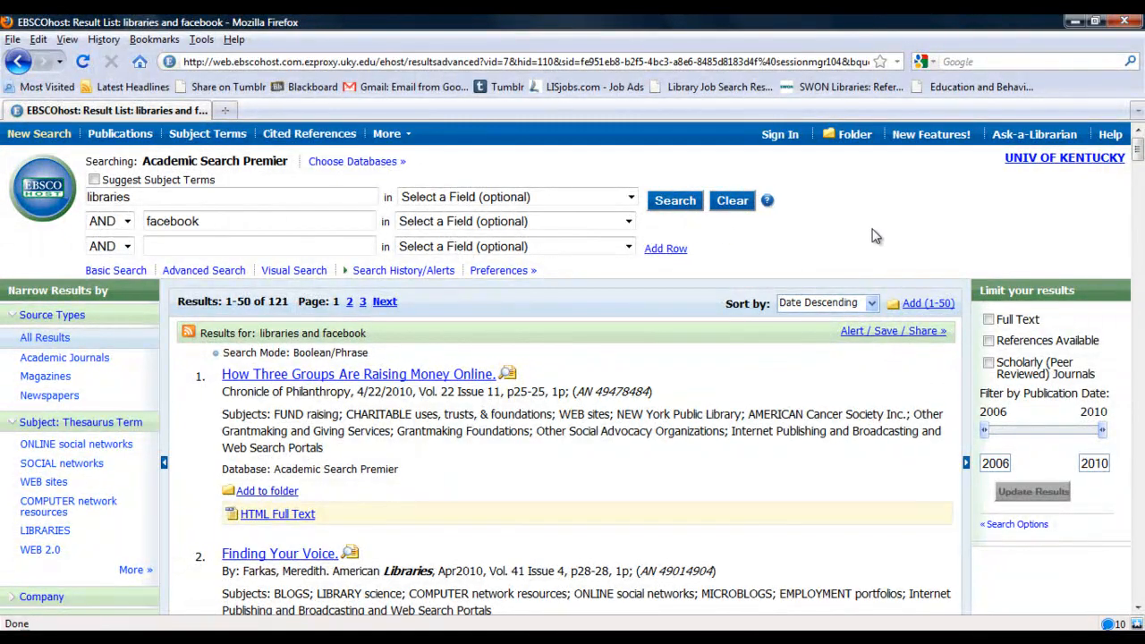
pyautogui.scroll(-3)
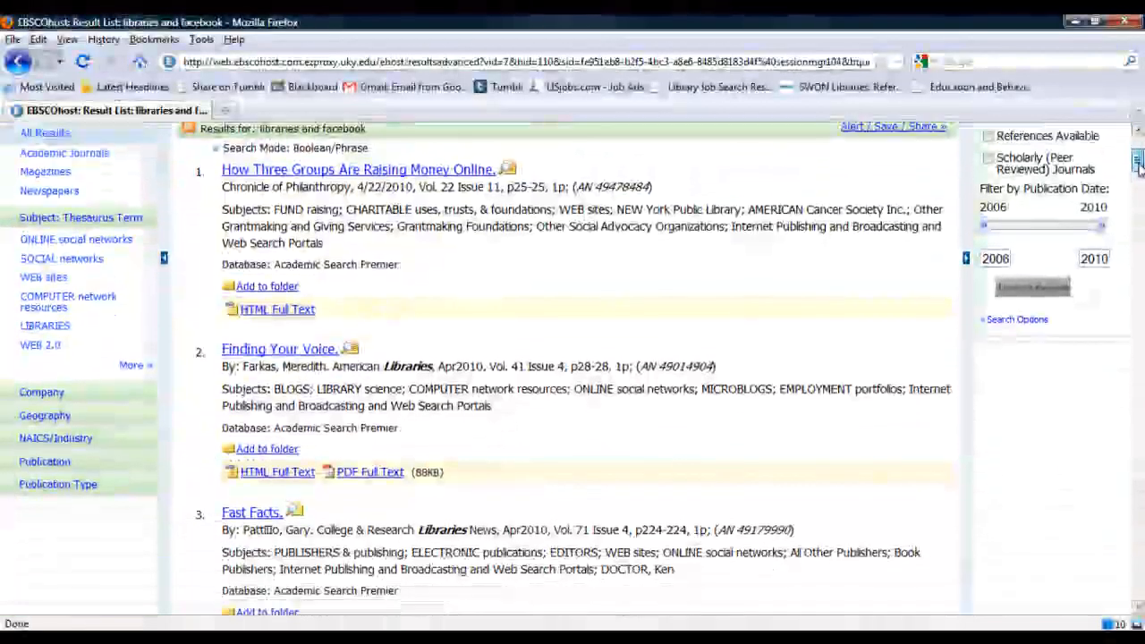
pyautogui.scroll(-3)
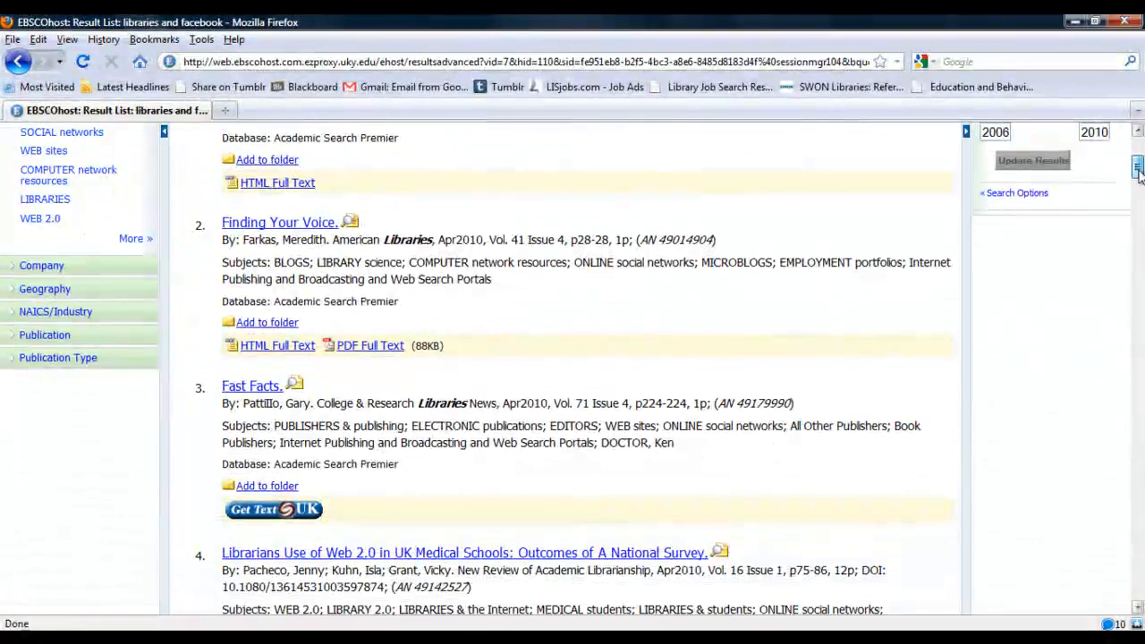
pyautogui.scroll(-3)
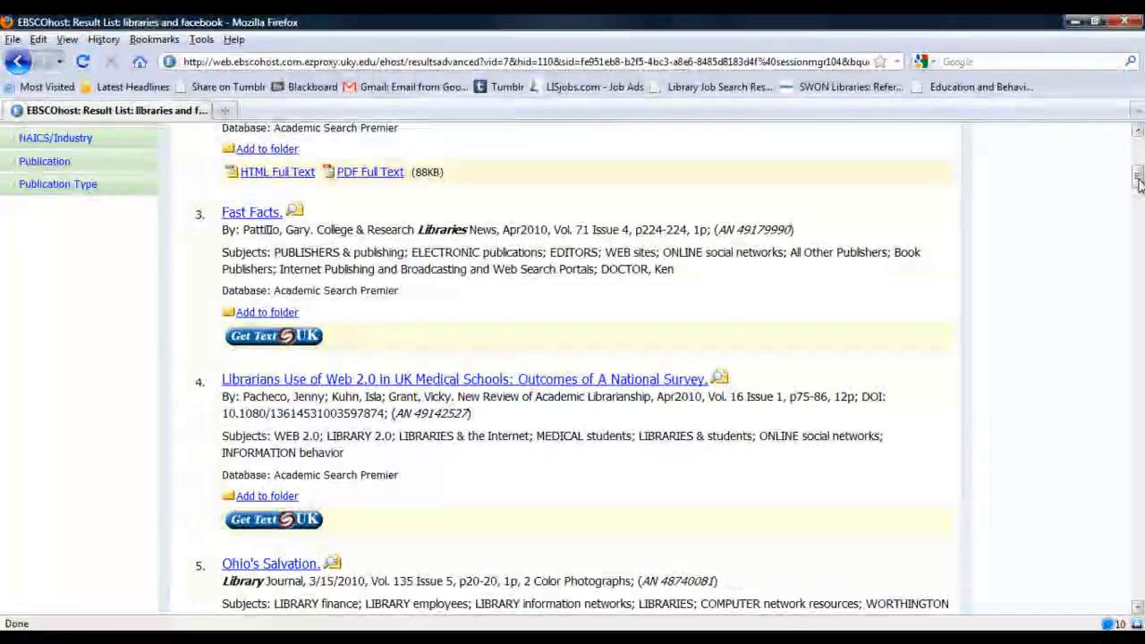
pyautogui.scroll(-3)
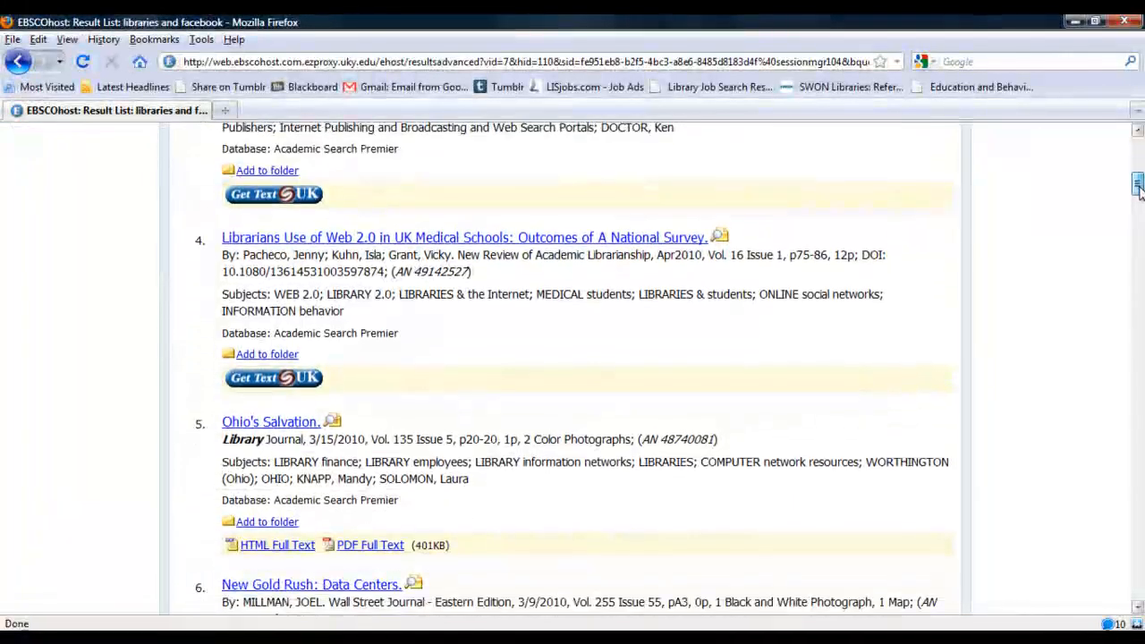
pyautogui.scroll(-3)
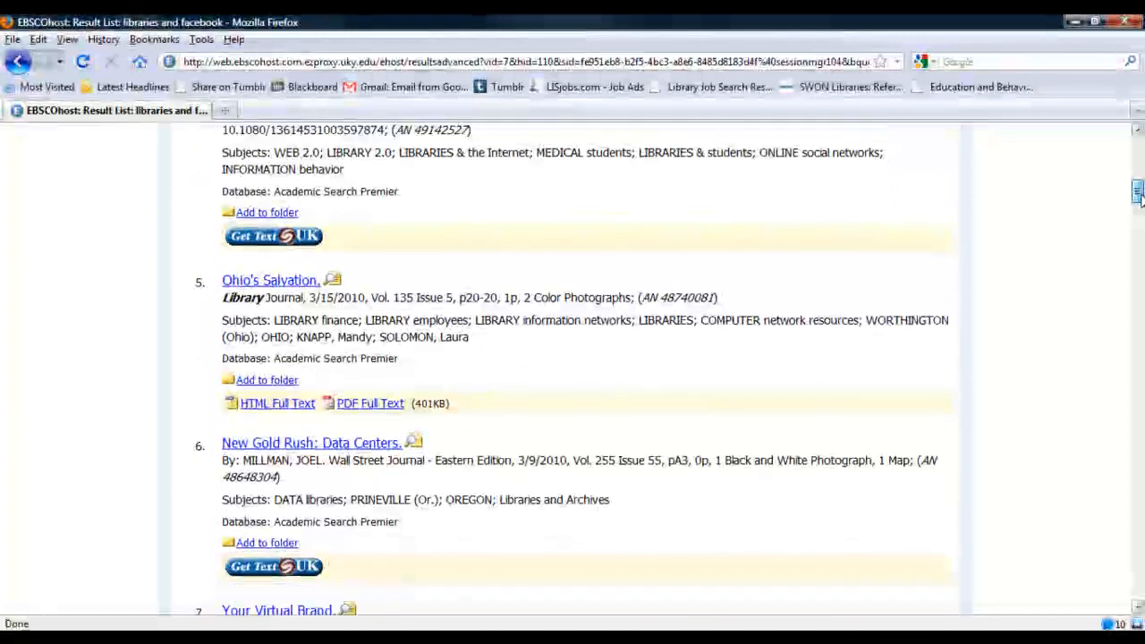
pyautogui.scroll(-3)
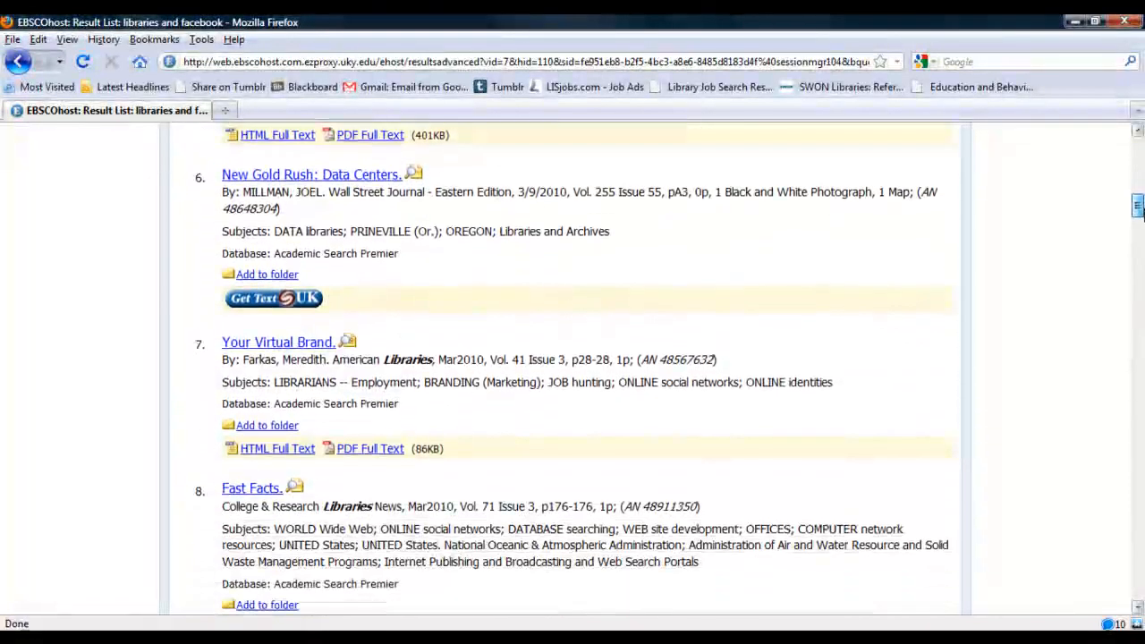
pyautogui.scroll(-3)
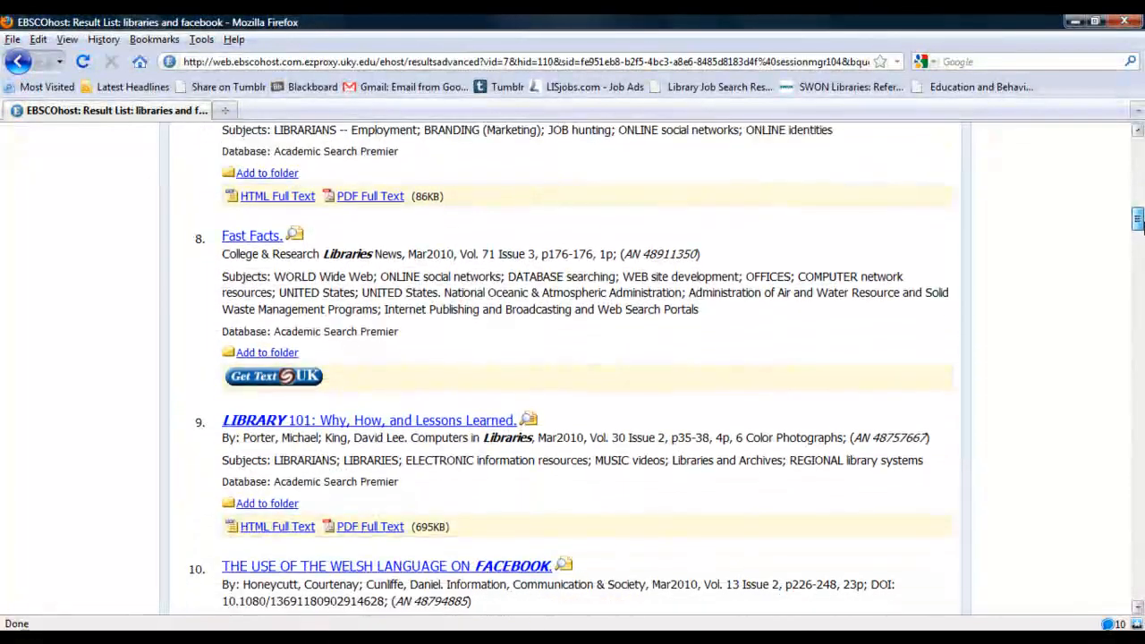
pyautogui.scroll(-3)
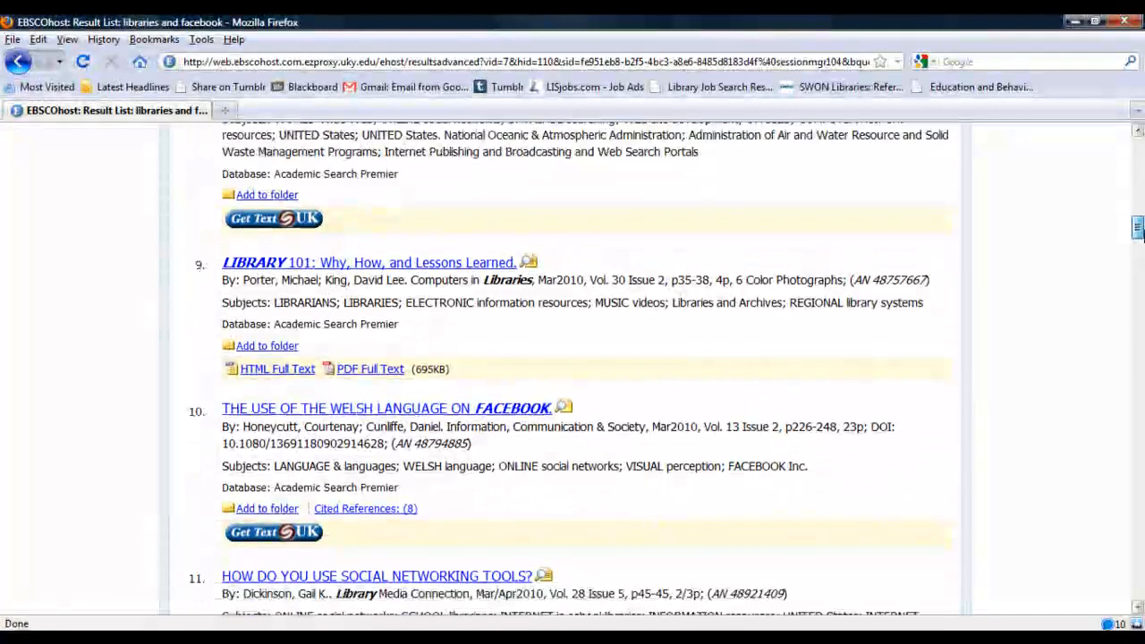
pyautogui.scroll(-3)
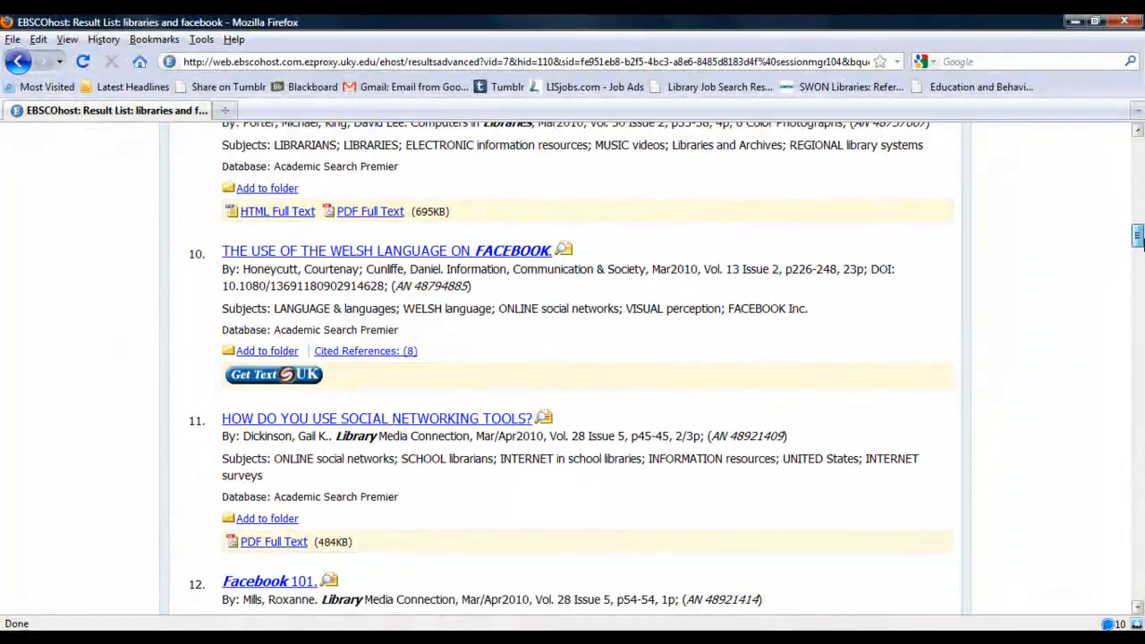
pyautogui.scroll(-3)
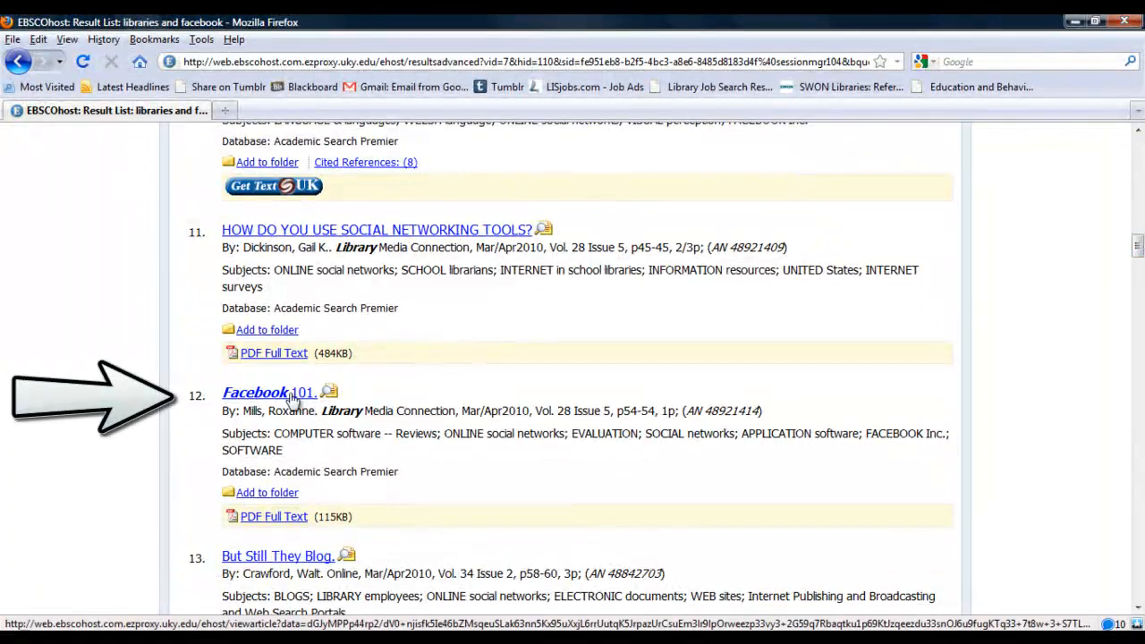
# - View the 'Facebook 101' record and narrow results to the ONLINE social networks subject
pyautogui.click(269, 393)
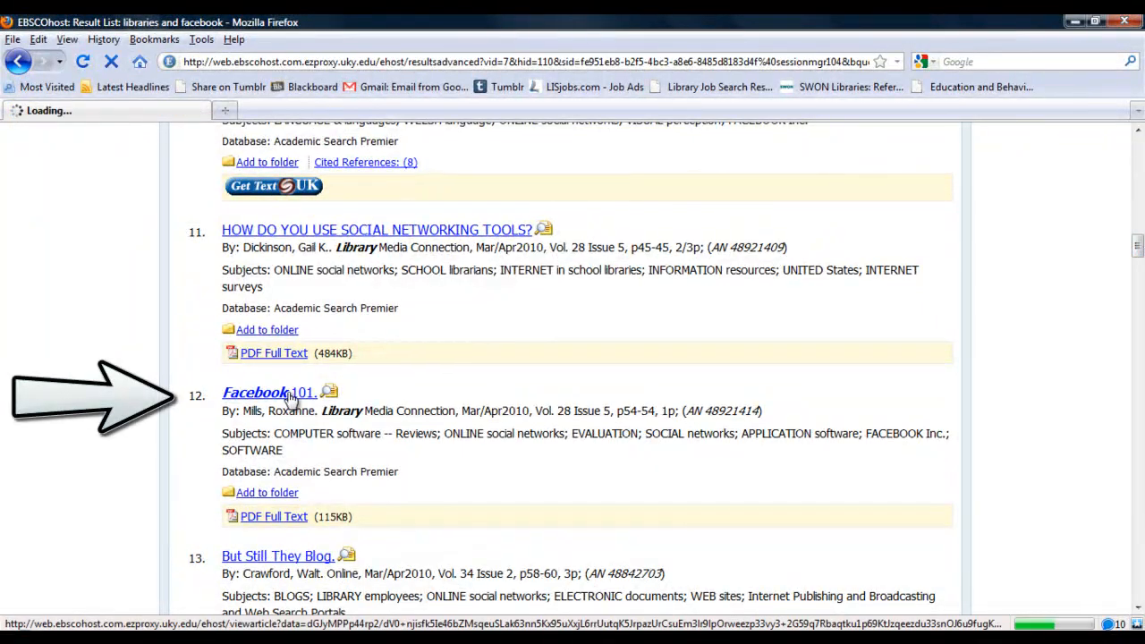
pyautogui.click(268, 392)
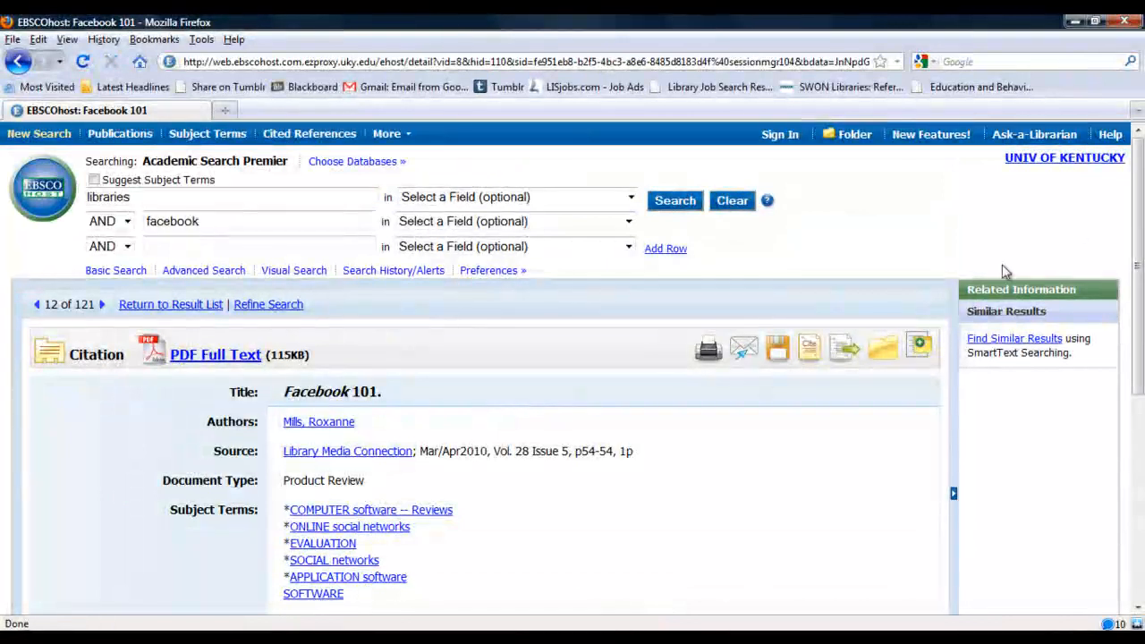
pyautogui.scroll(-3)
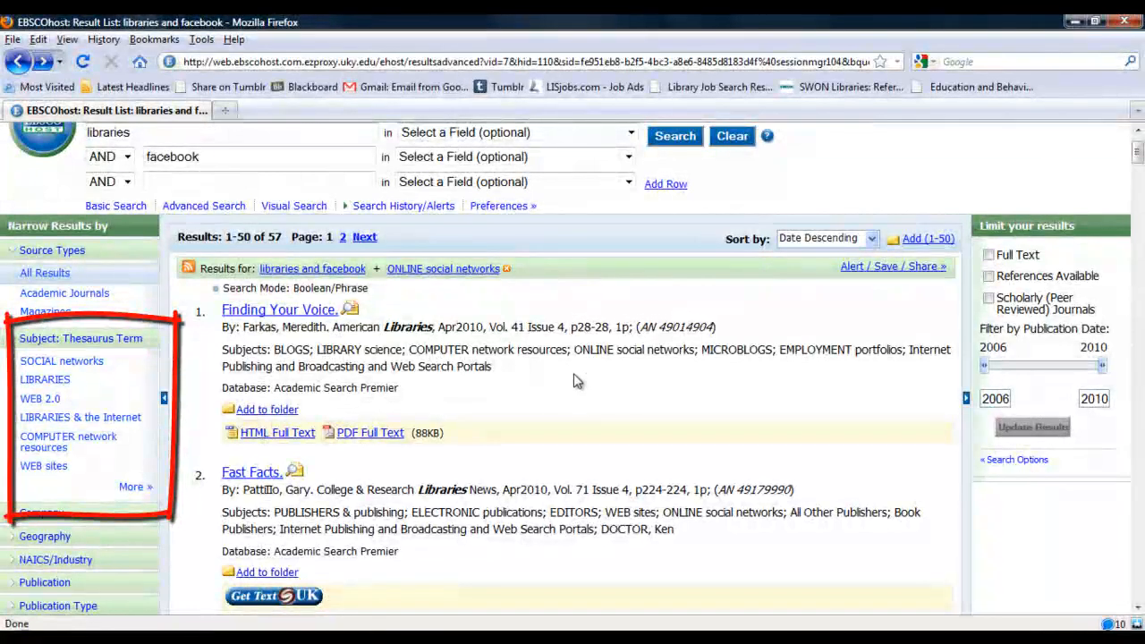
pyautogui.moveTo(573, 388)
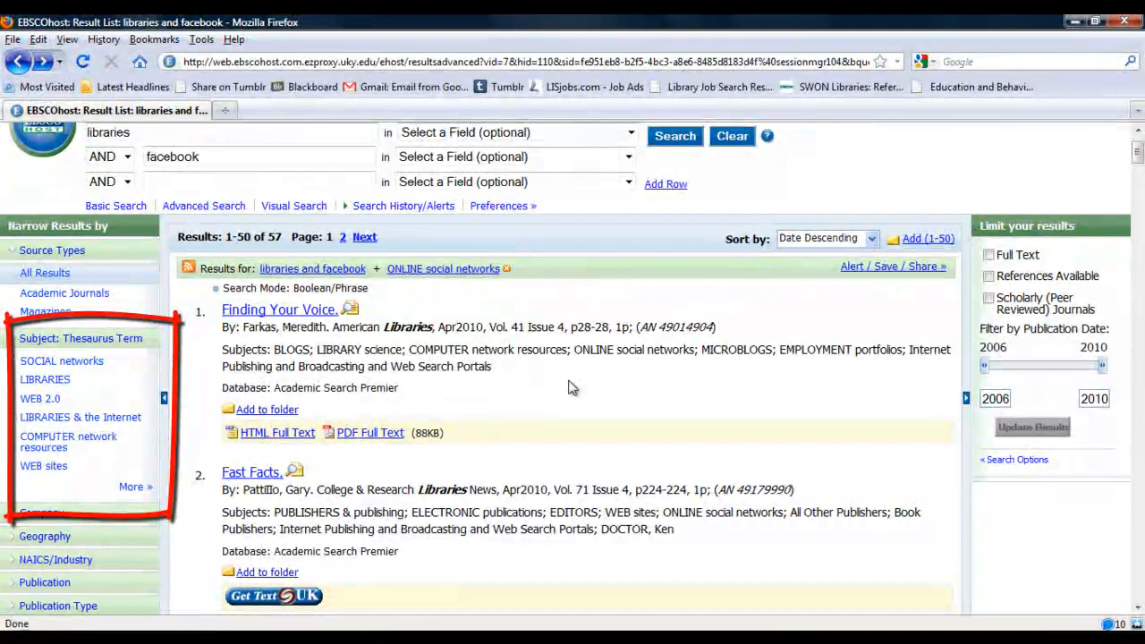
pyautogui.moveTo(40, 398)
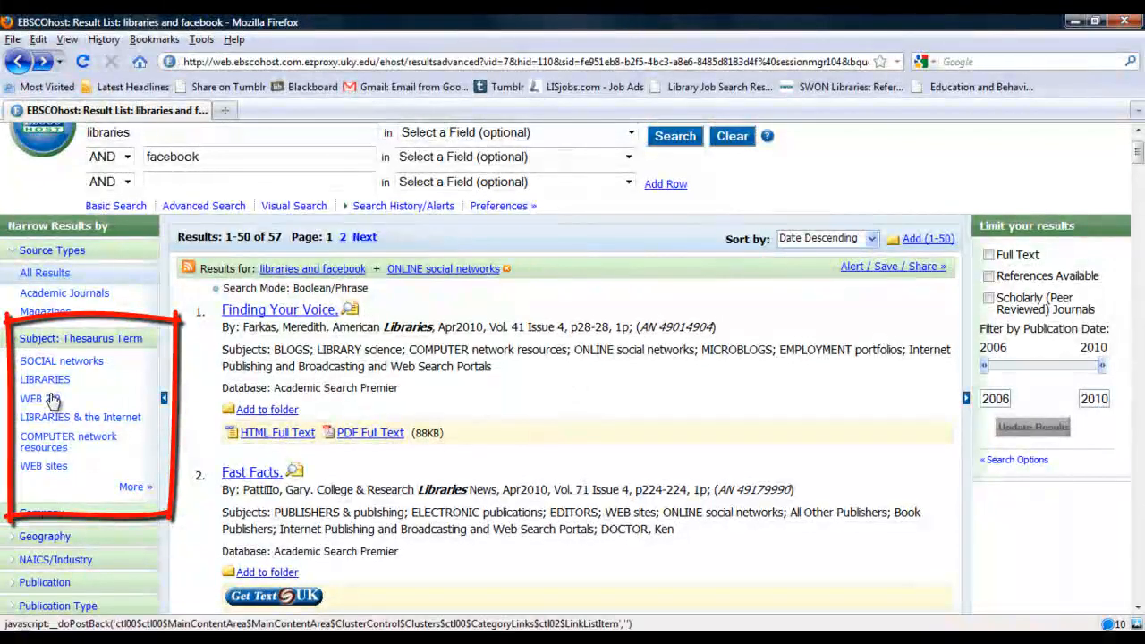
# - Add the WEB 2.0 subject limit and browse the remaining 9 articles
pyautogui.click(32, 398)
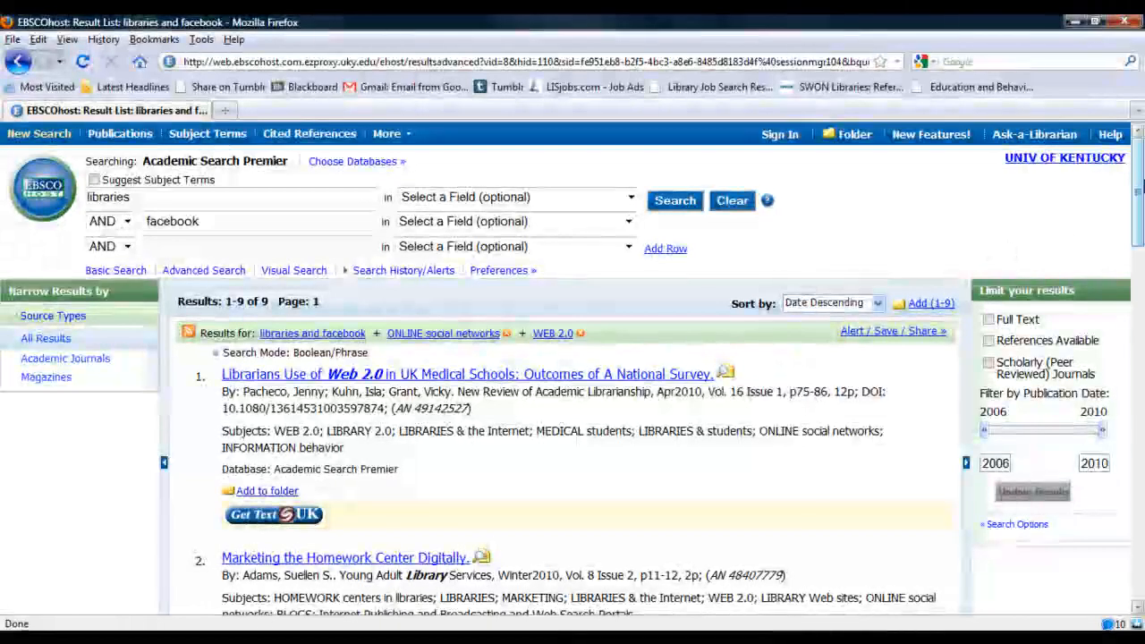
pyautogui.scroll(-3)
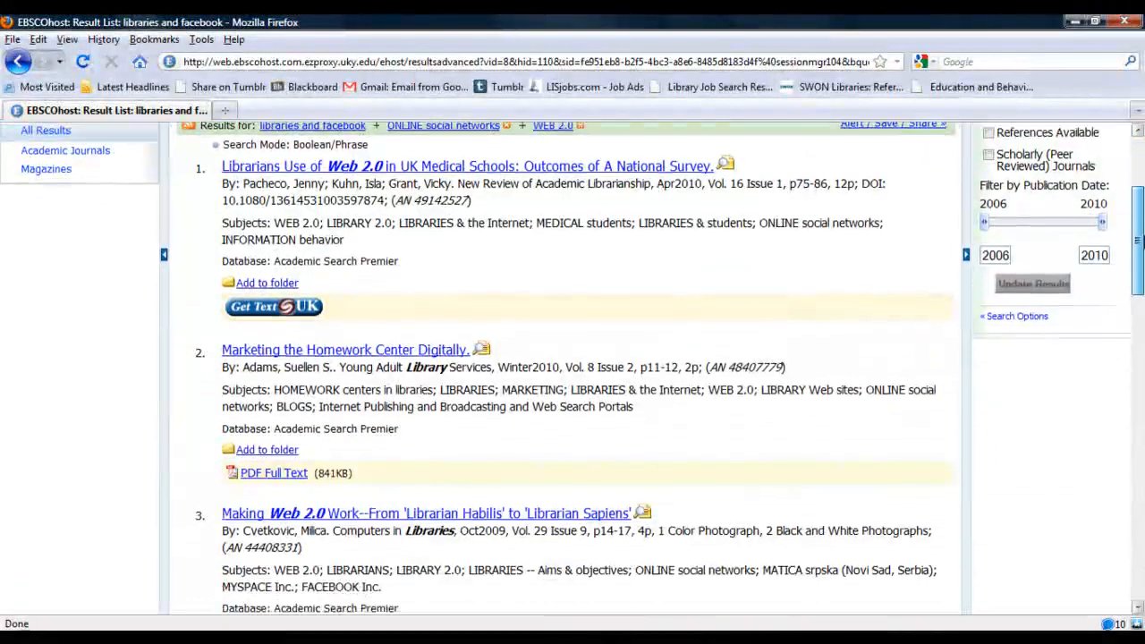
pyautogui.scroll(-3)
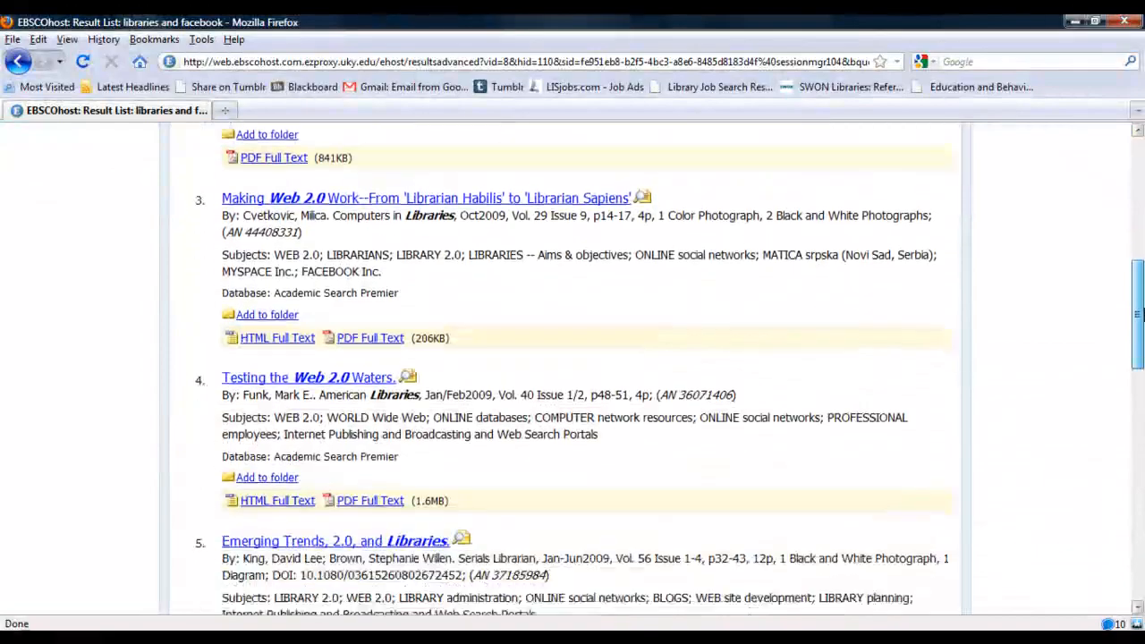
pyautogui.scroll(-3)
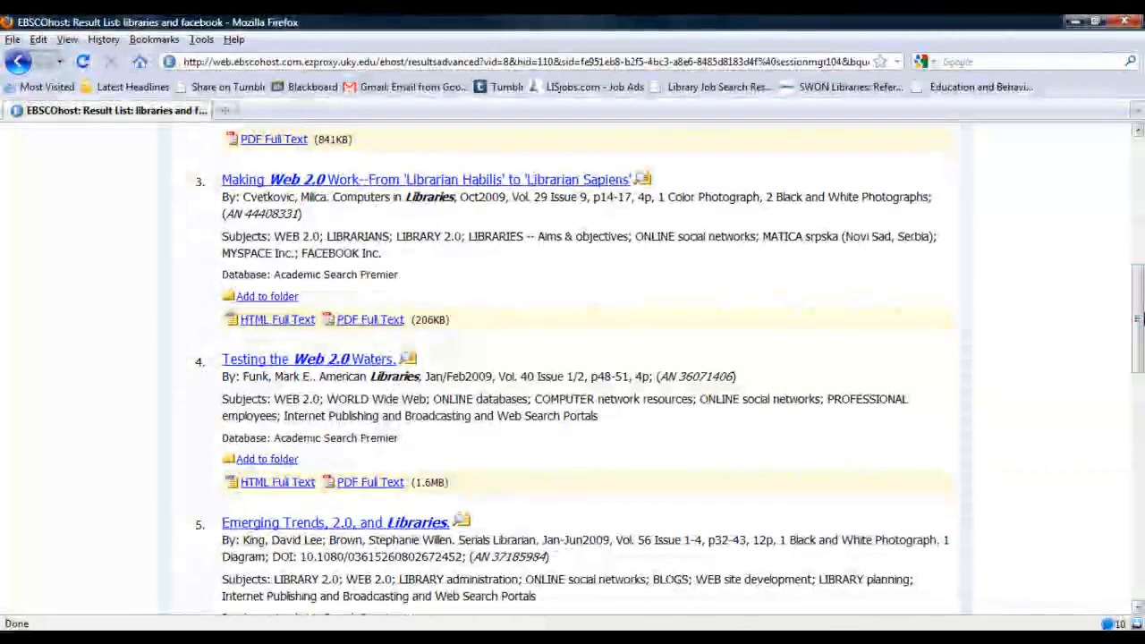
pyautogui.moveTo(404, 185)
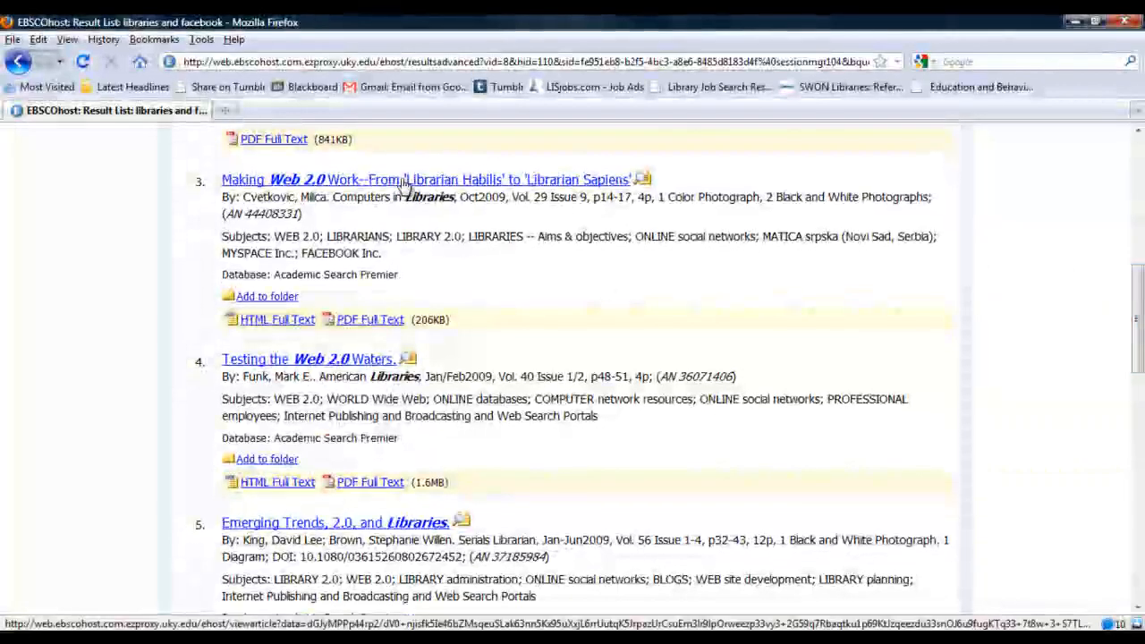
# - Open the 'Making Web 2.0 Work' record and scroll to its abstract
pyautogui.click(404, 179)
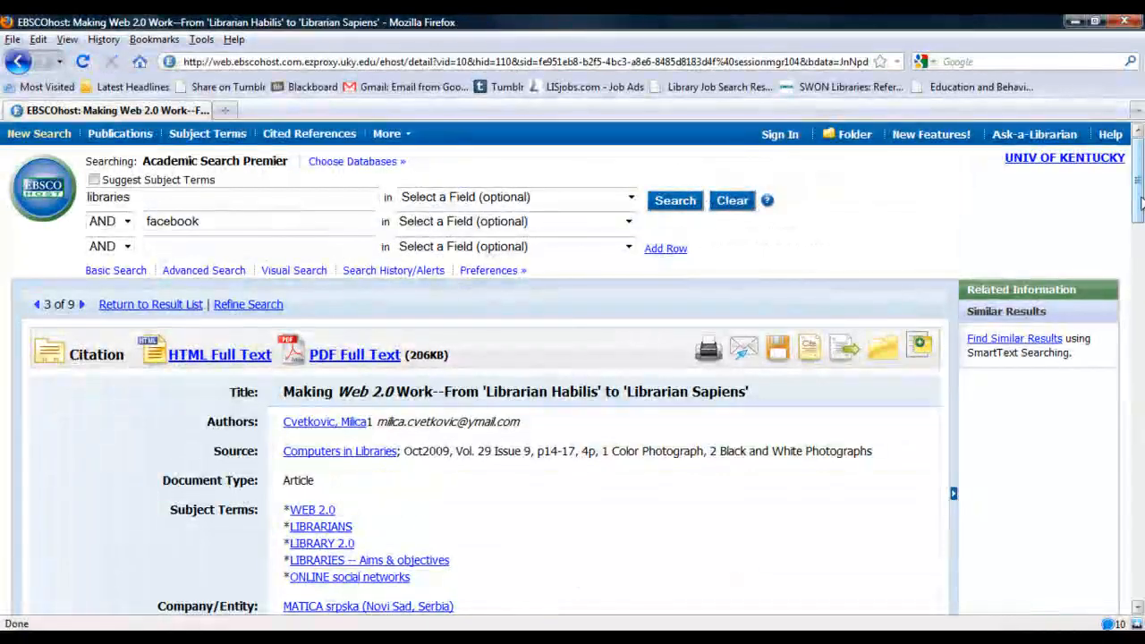
pyautogui.scroll(-3)
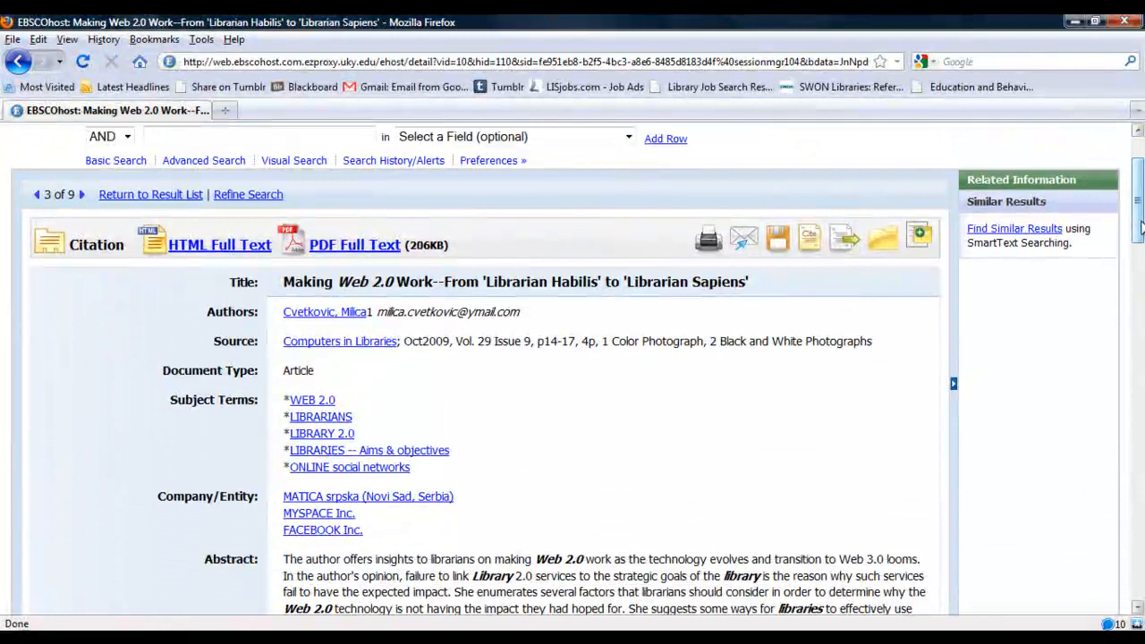
pyautogui.scroll(-3)
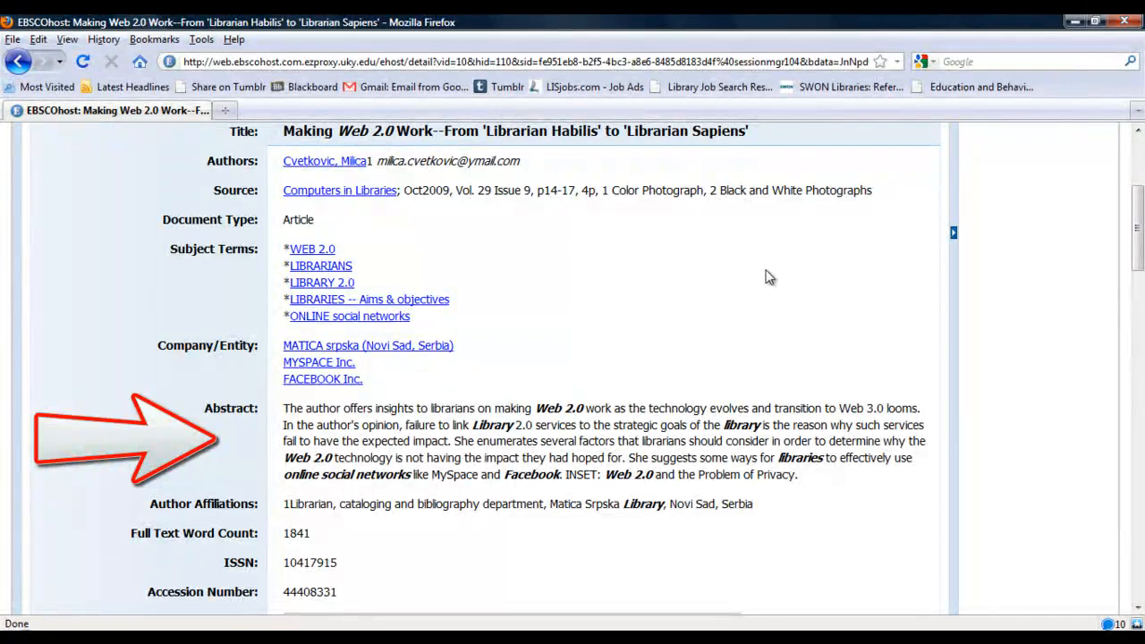
pyautogui.moveTo(1109, 375)
pyautogui.write('libra')
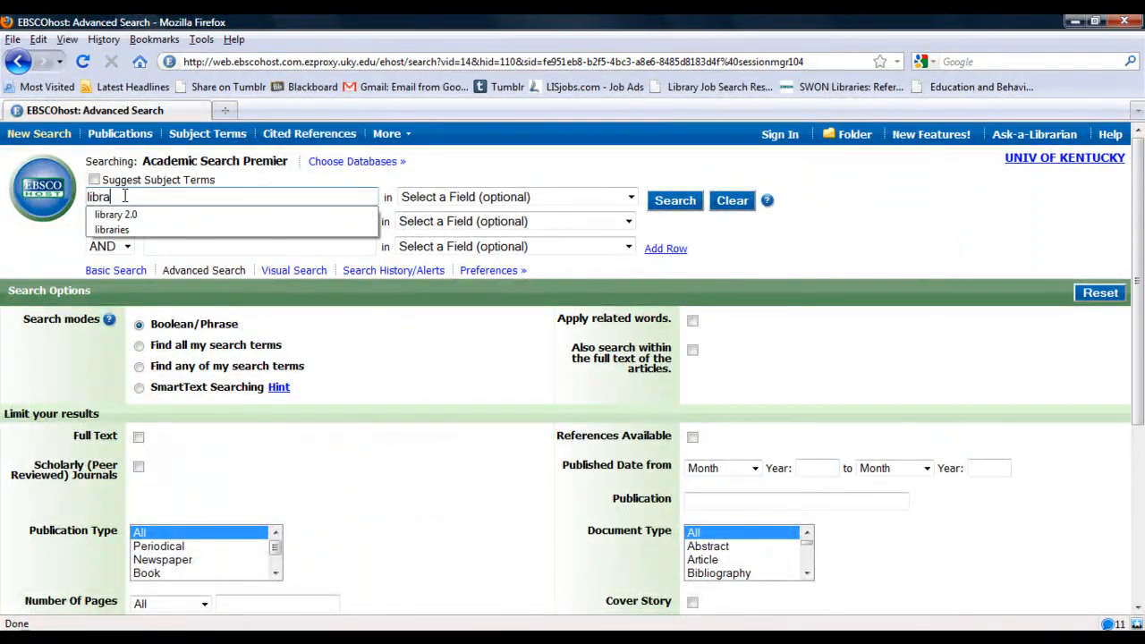
# - Run an advanced search for 'library 2.0' AND 'social networks'
pyautogui.click(115, 214)
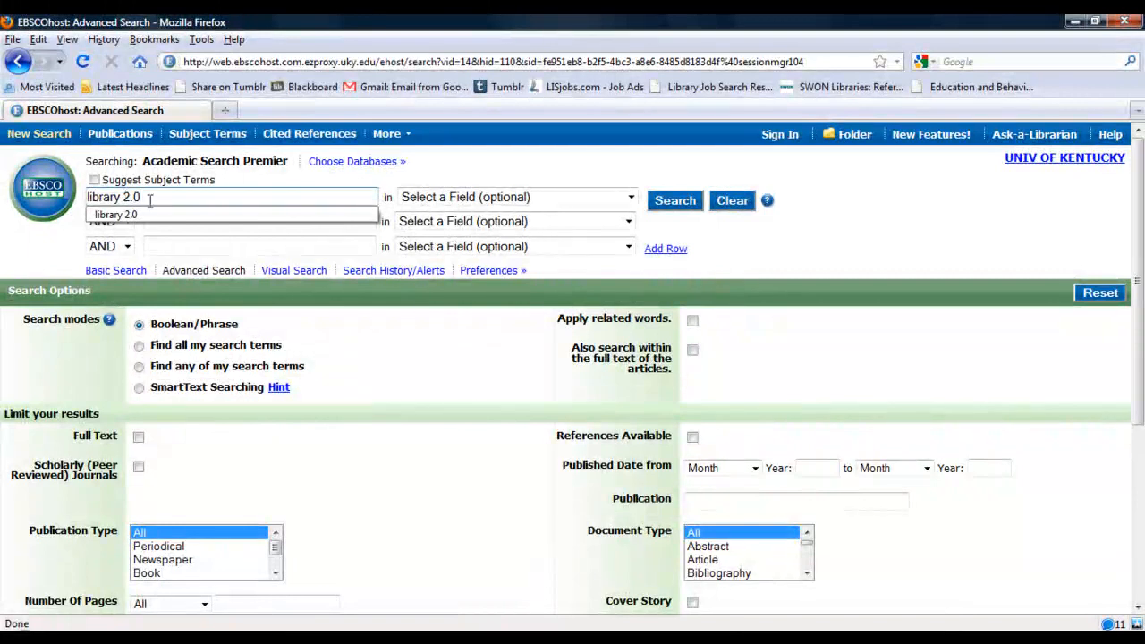
pyautogui.write('s')
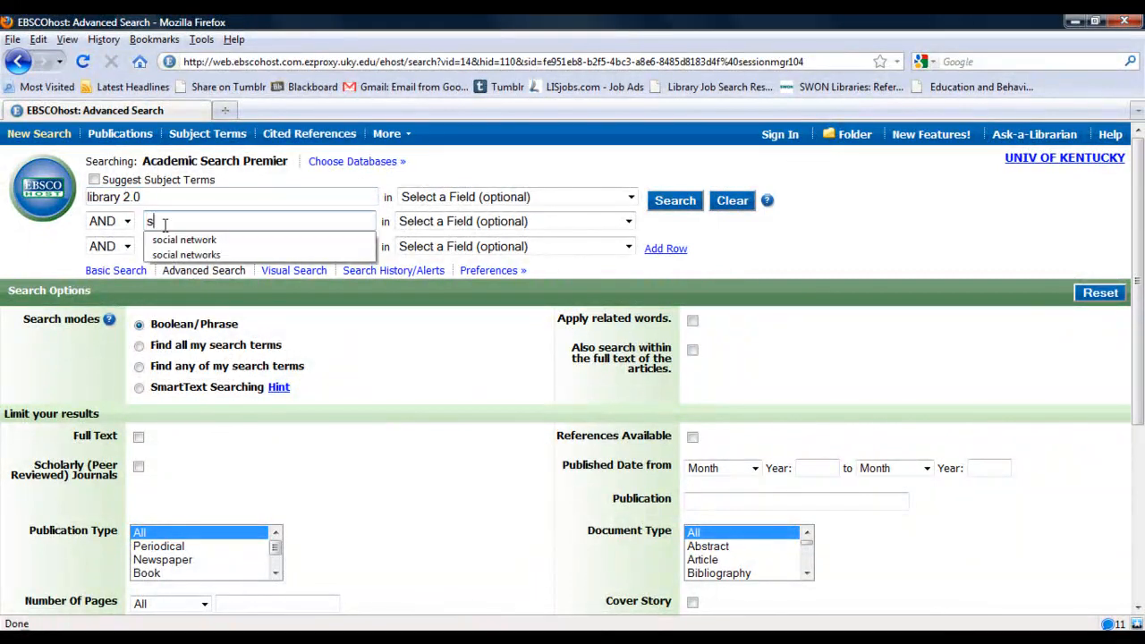
pyautogui.write('ocial network')
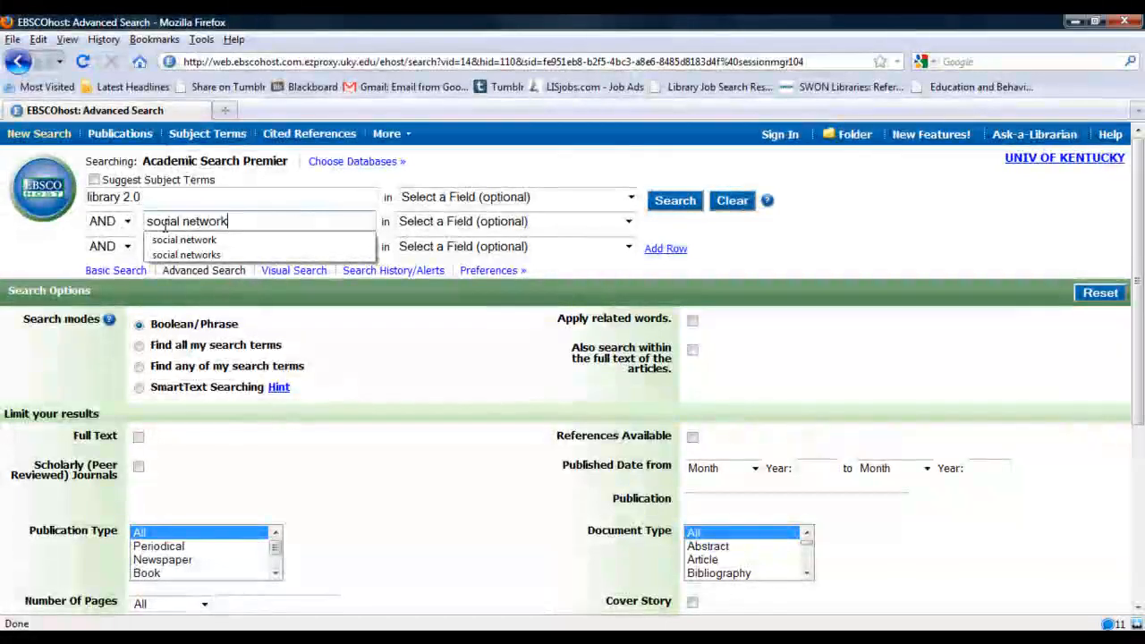
pyautogui.click(674, 201)
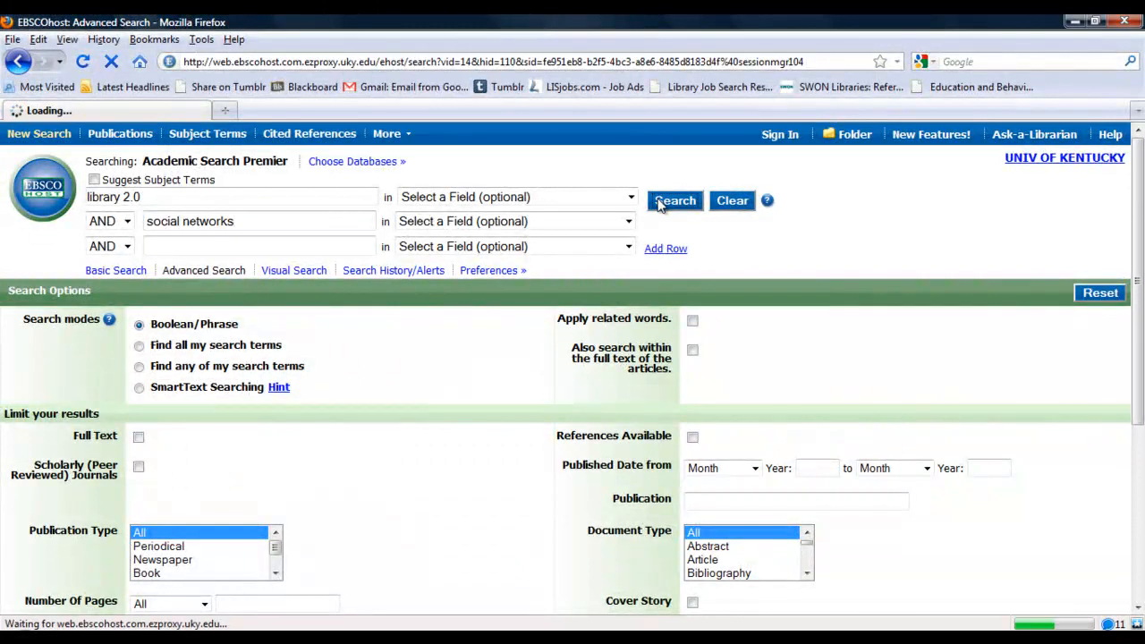
pyautogui.click(674, 201)
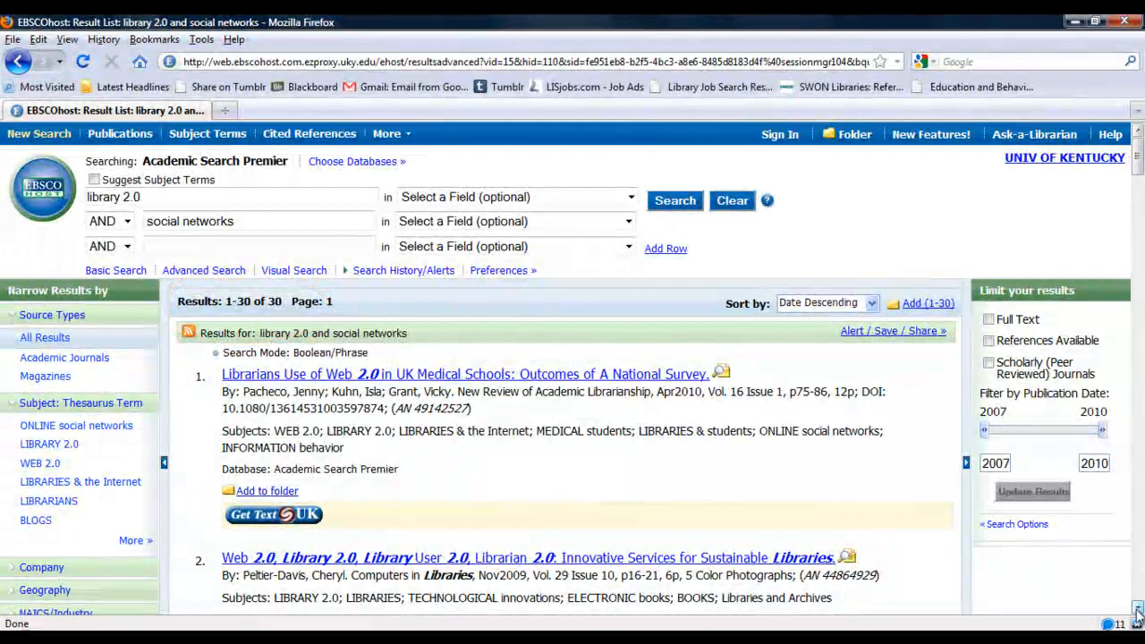
# - Browse results 1 through 14, reaching 'Beyond the Library's Walls.'
pyautogui.scroll(-3)
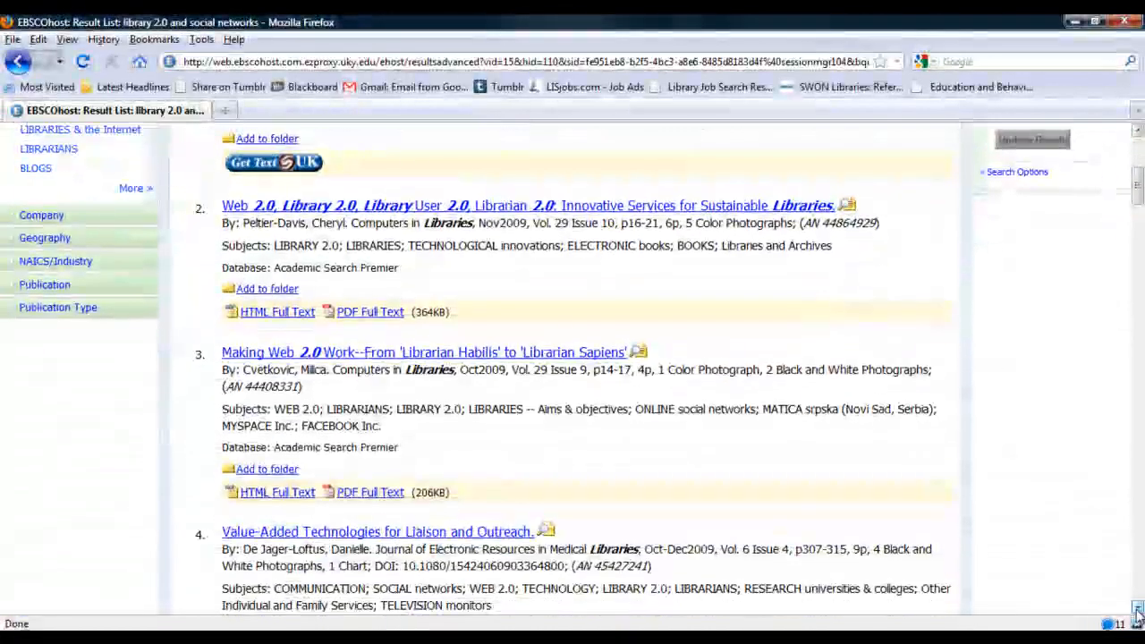
pyautogui.scroll(-3)
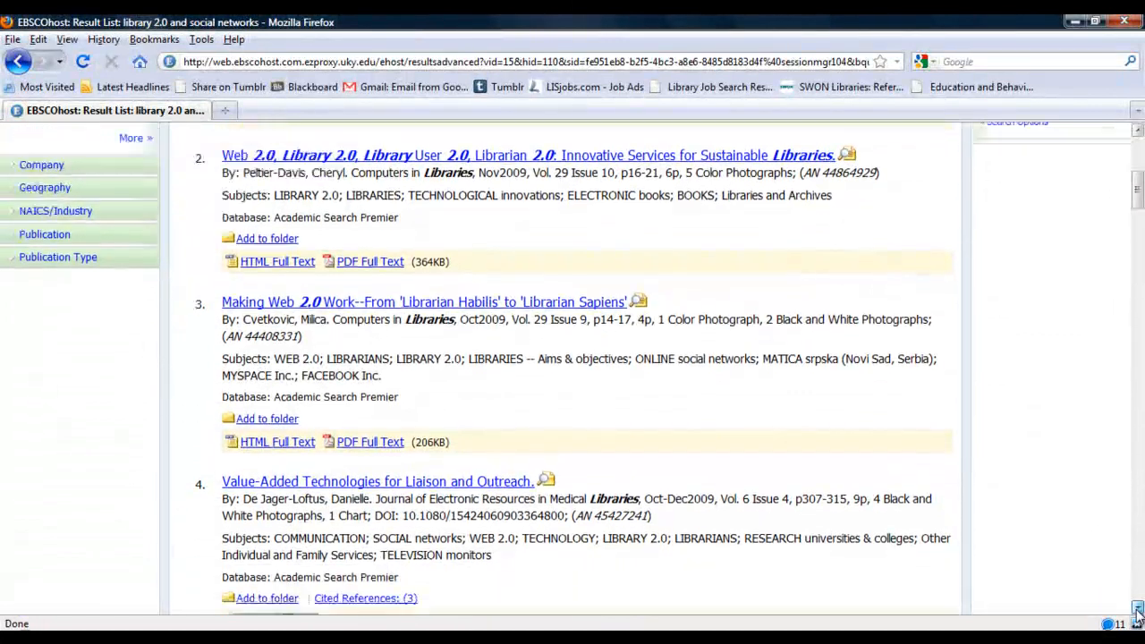
pyautogui.scroll(-3)
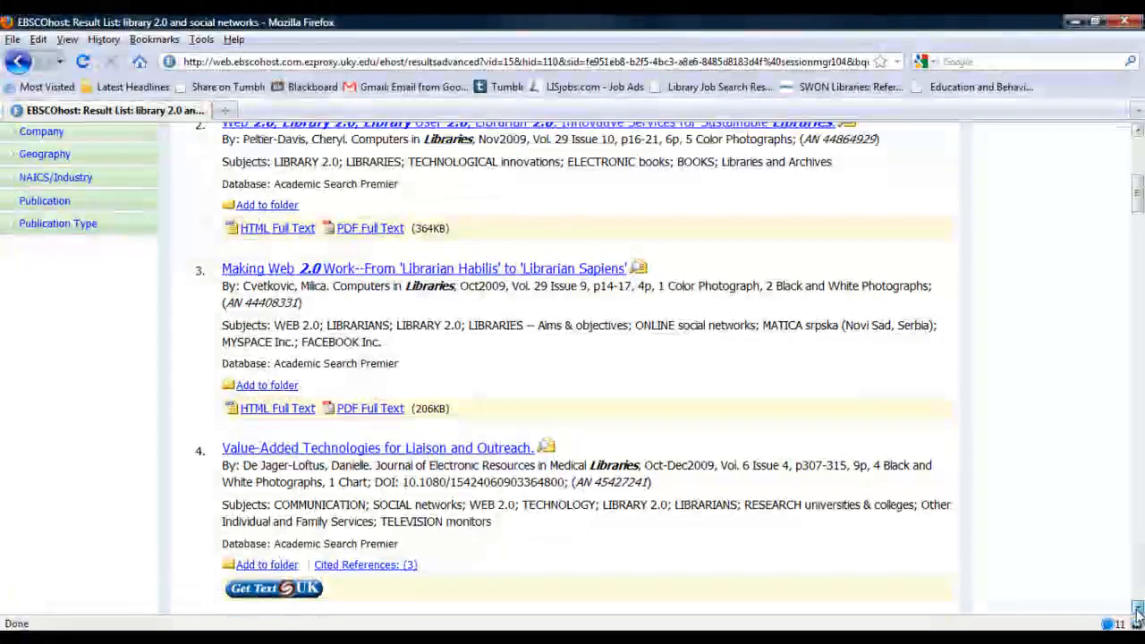
pyautogui.scroll(-3)
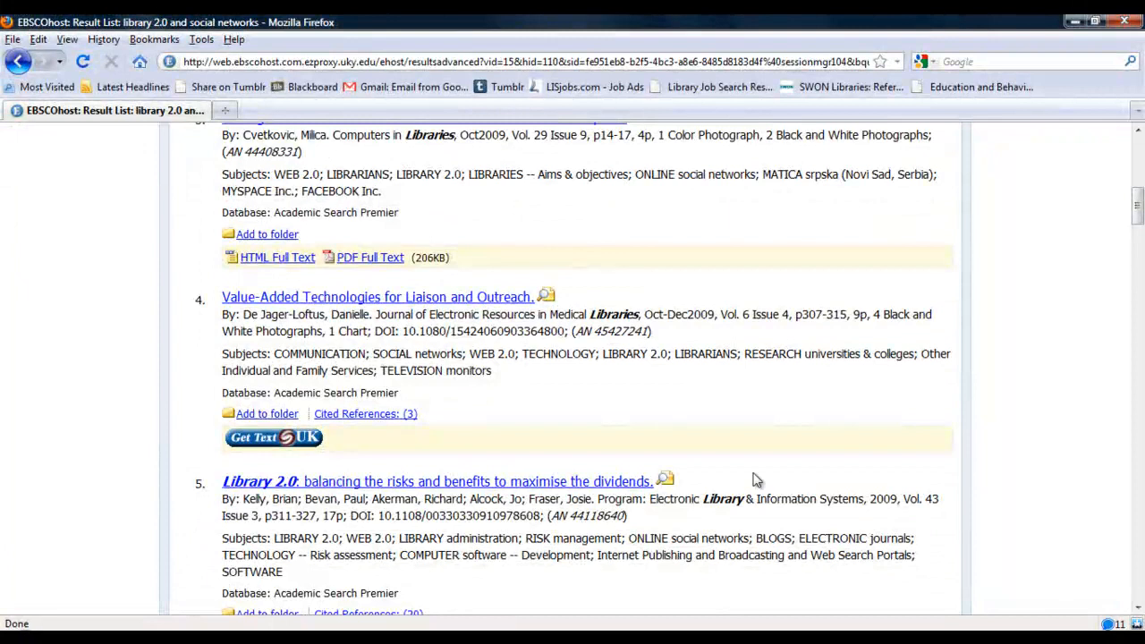
pyautogui.moveTo(543, 314)
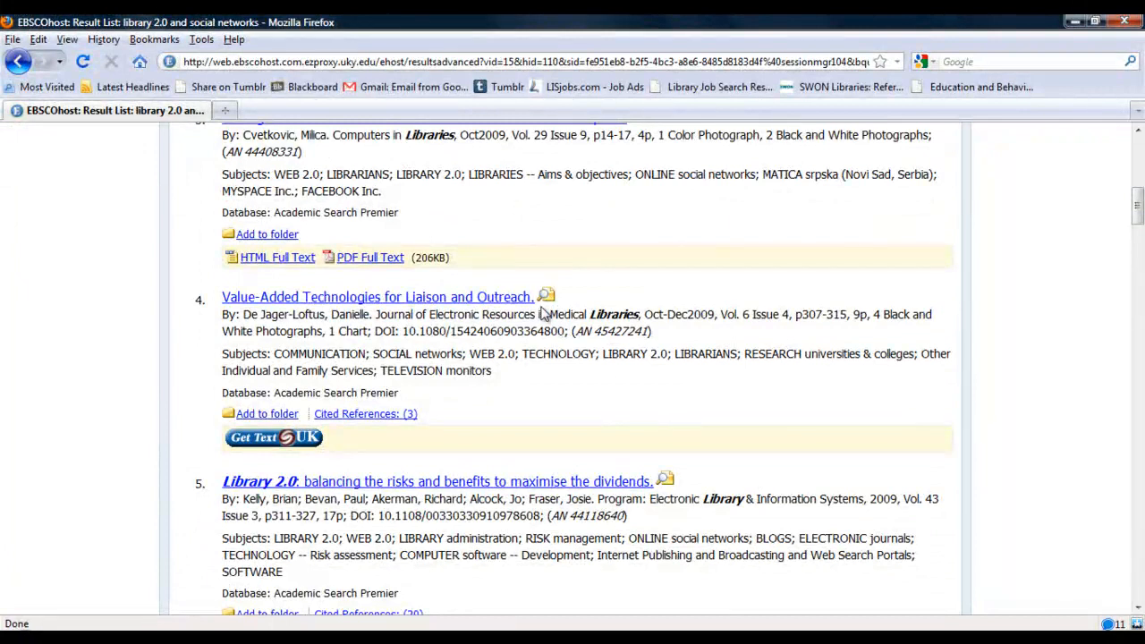
pyautogui.moveTo(1064, 606)
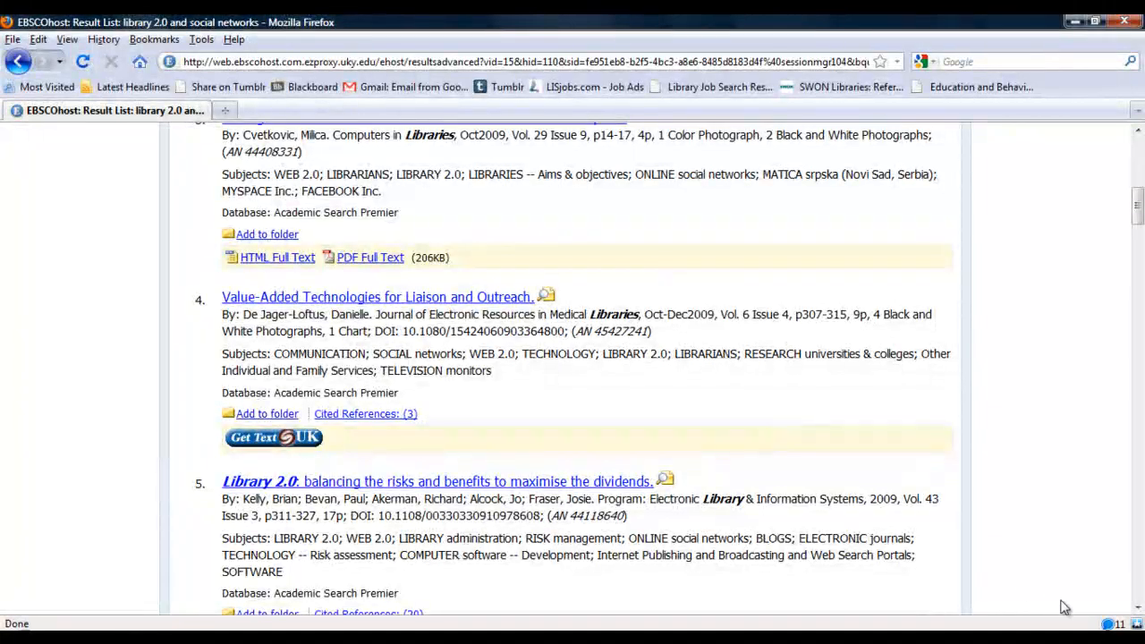
pyautogui.scroll(-3)
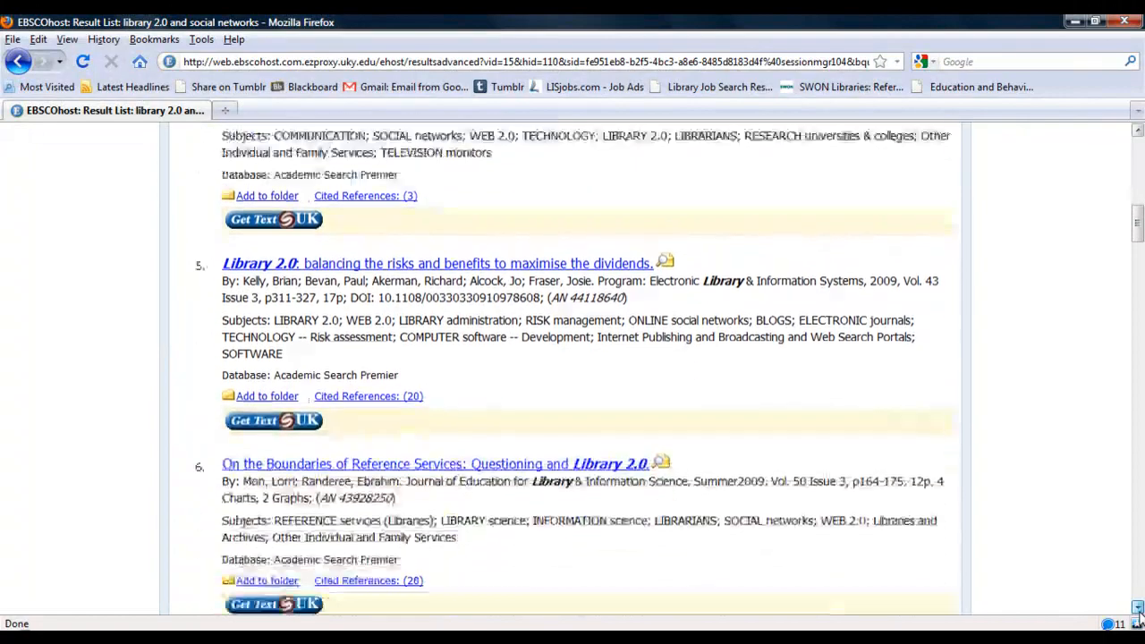
pyautogui.scroll(-3)
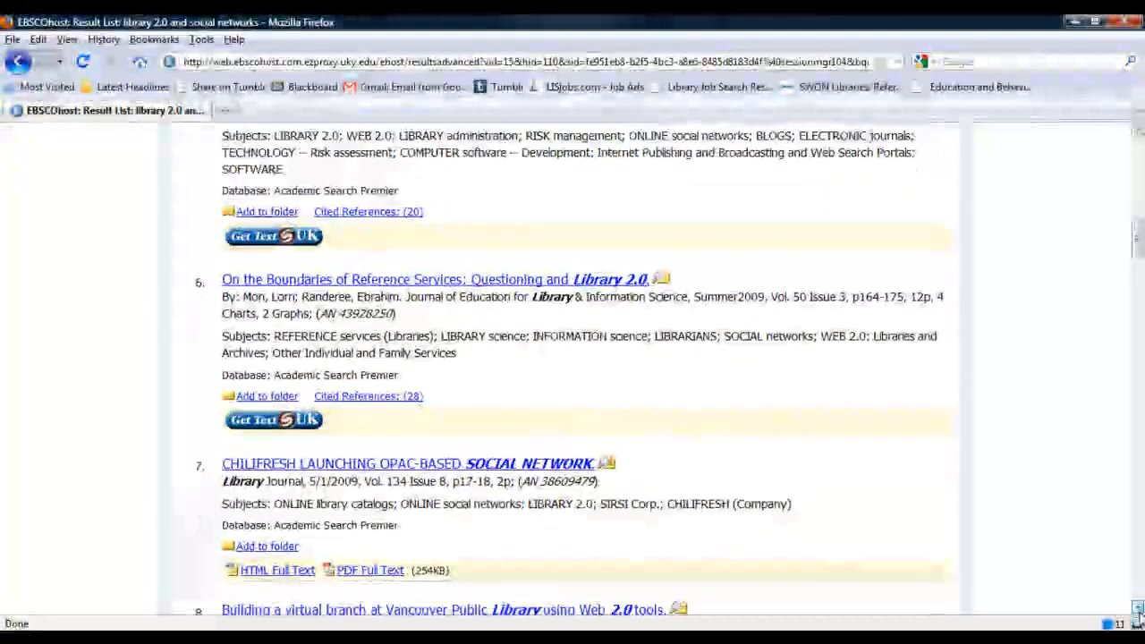
pyautogui.scroll(-3)
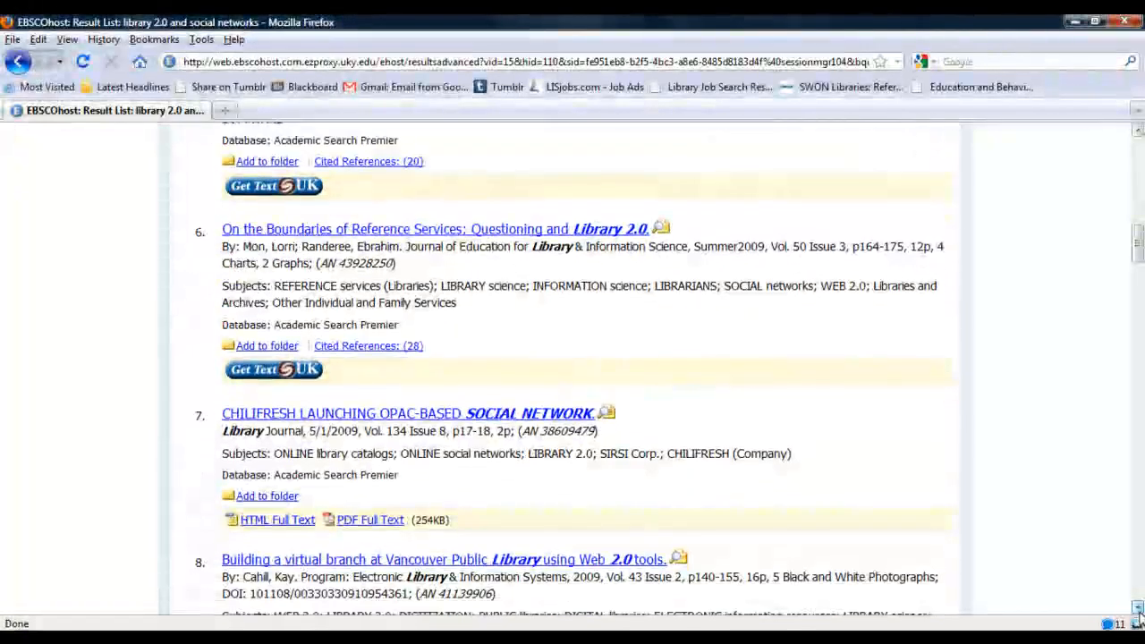
pyautogui.scroll(-3)
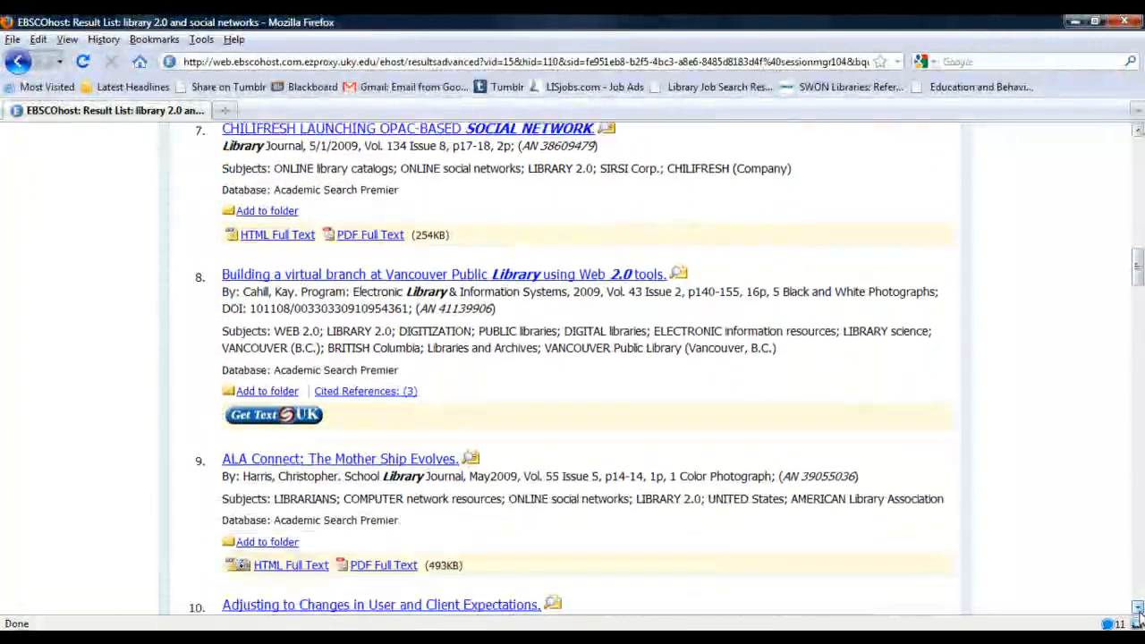
pyautogui.scroll(-3)
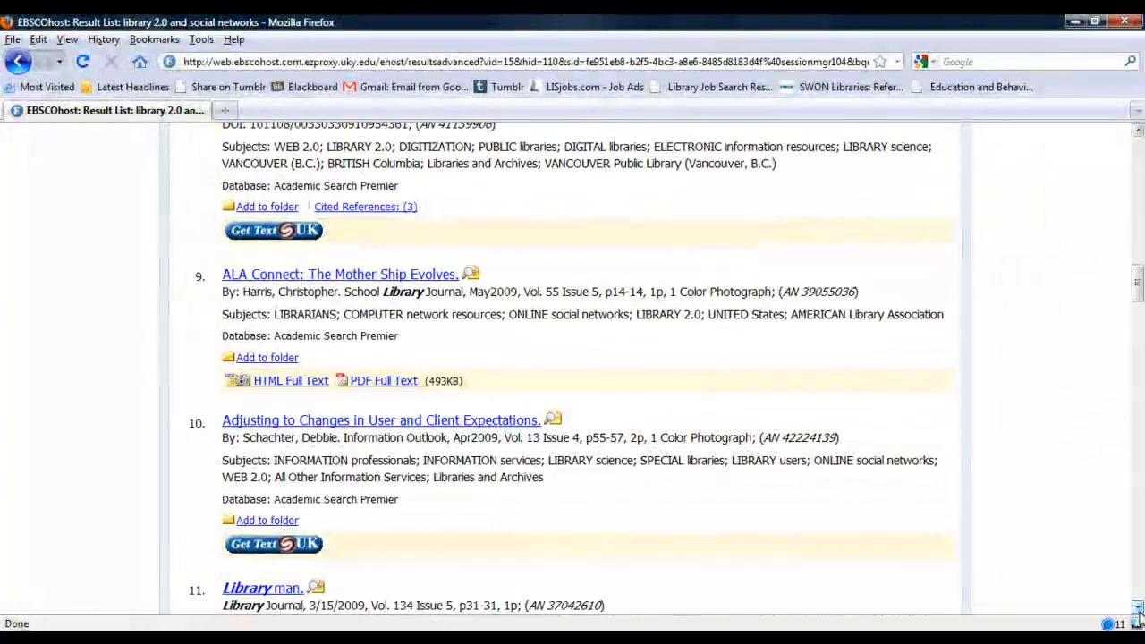
pyautogui.scroll(-3)
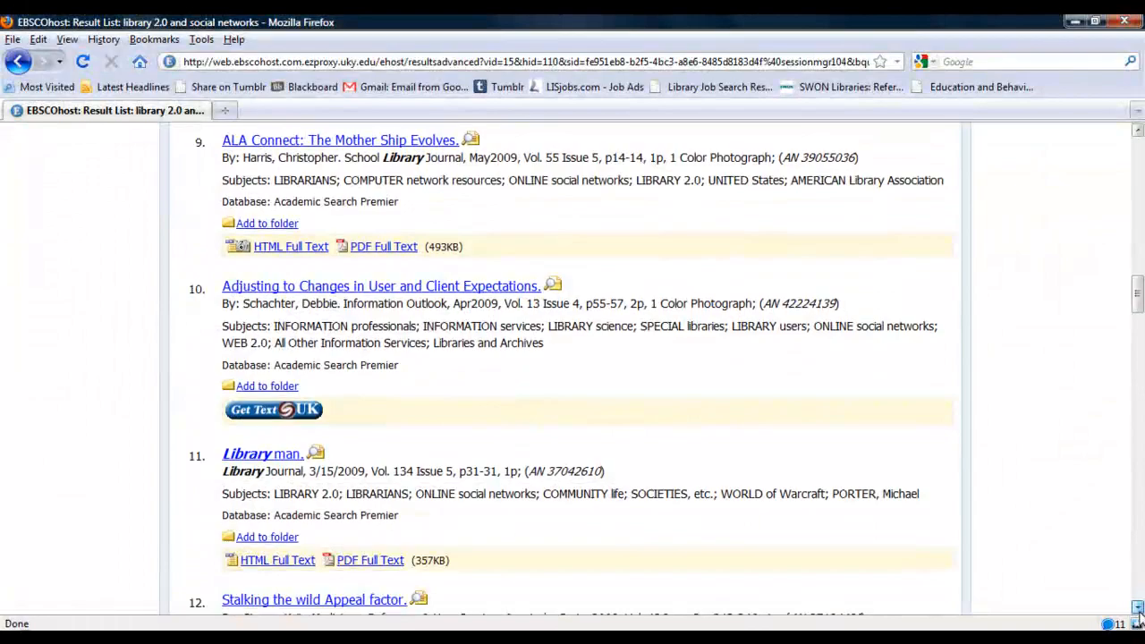
pyautogui.scroll(-3)
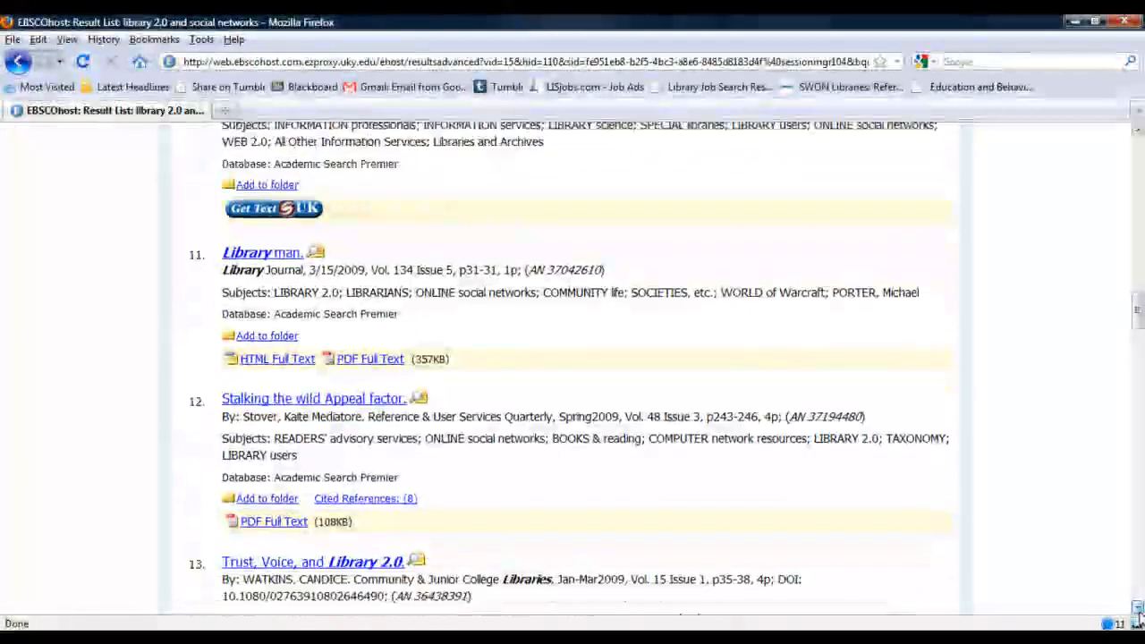
pyautogui.scroll(-3)
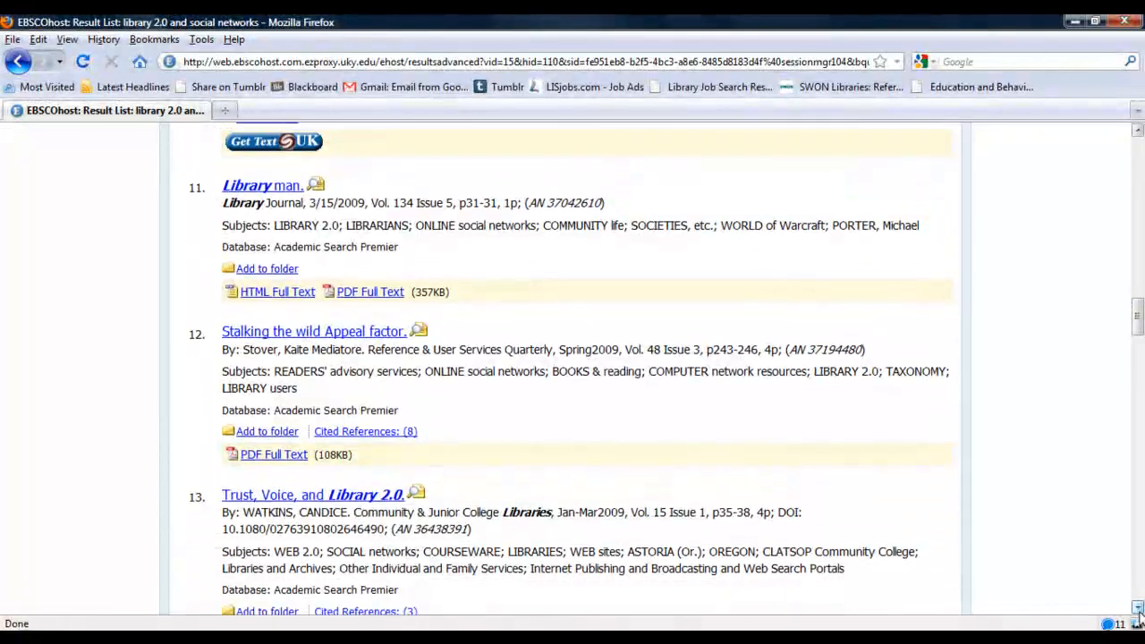
pyautogui.scroll(-3)
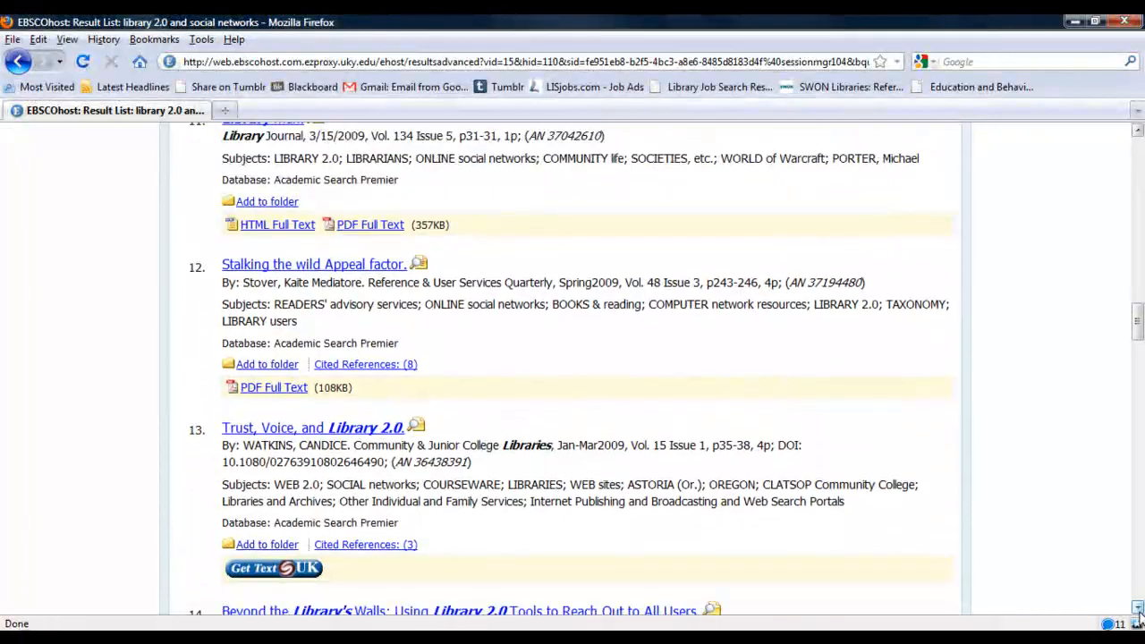
pyautogui.scroll(-3)
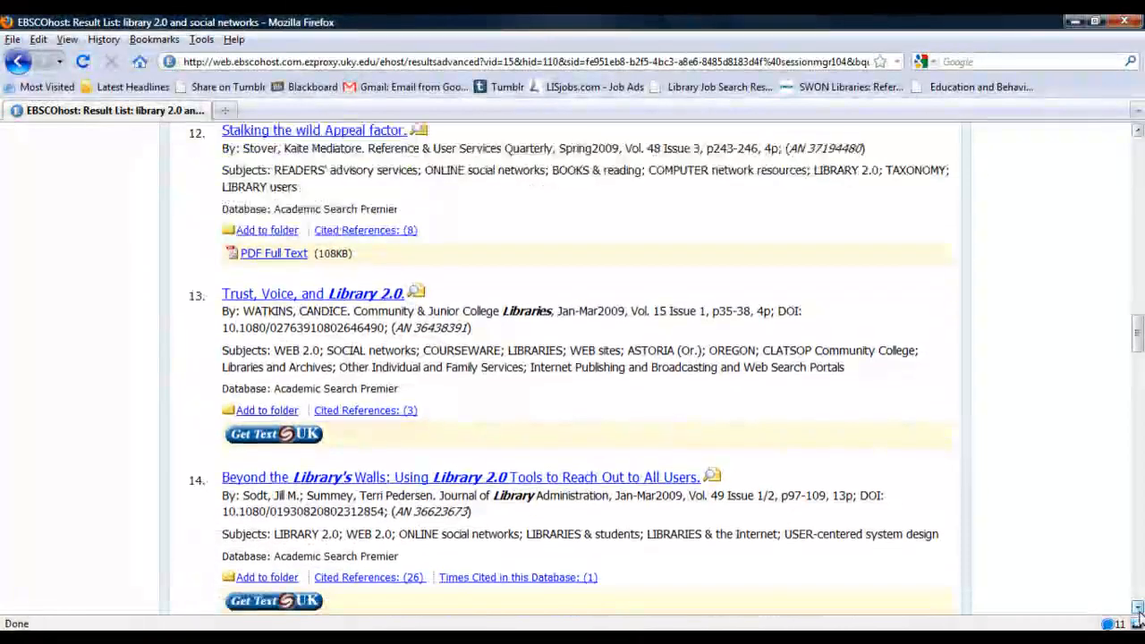
pyautogui.scroll(-3)
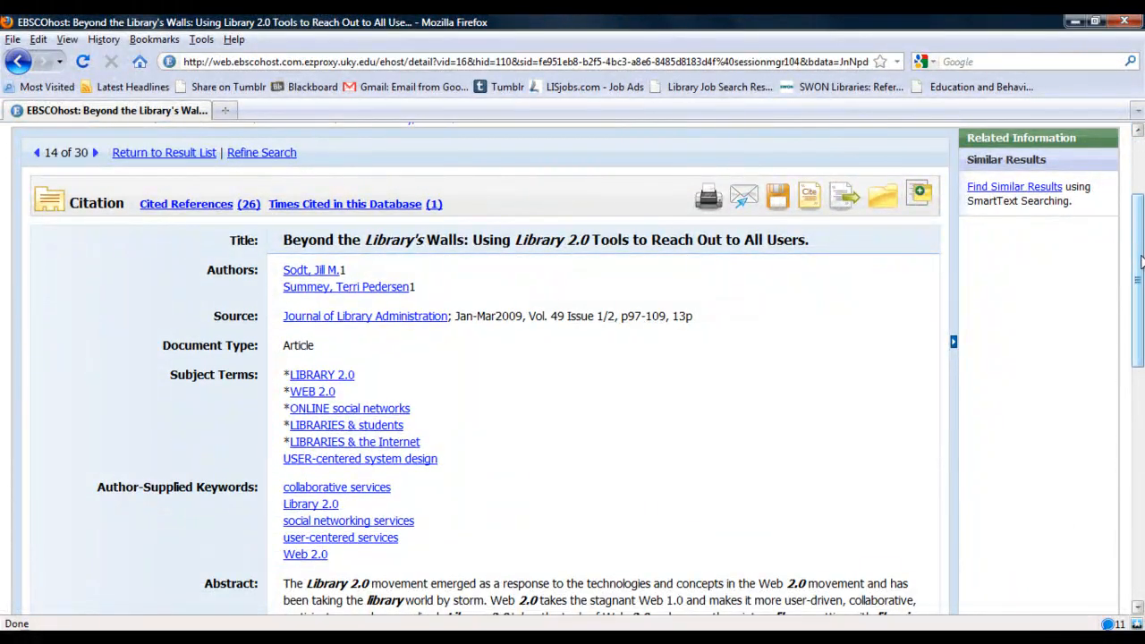
# - Scroll the 'Beyond the Library's Walls' record to bring its abstract into view
pyautogui.scroll(-3)
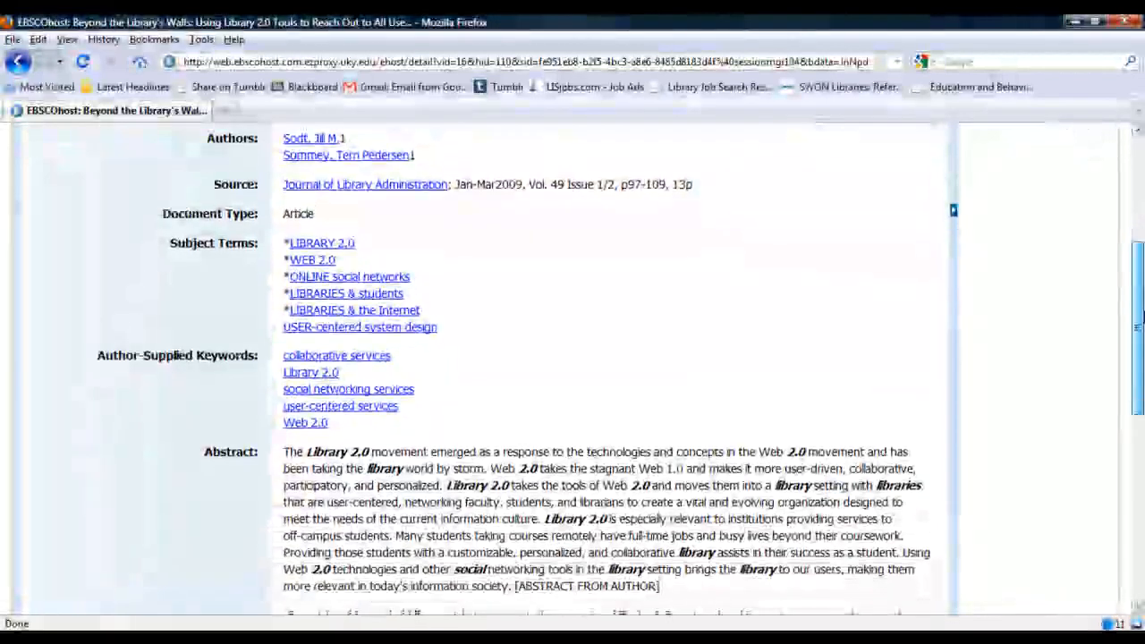
pyautogui.scroll(-3)
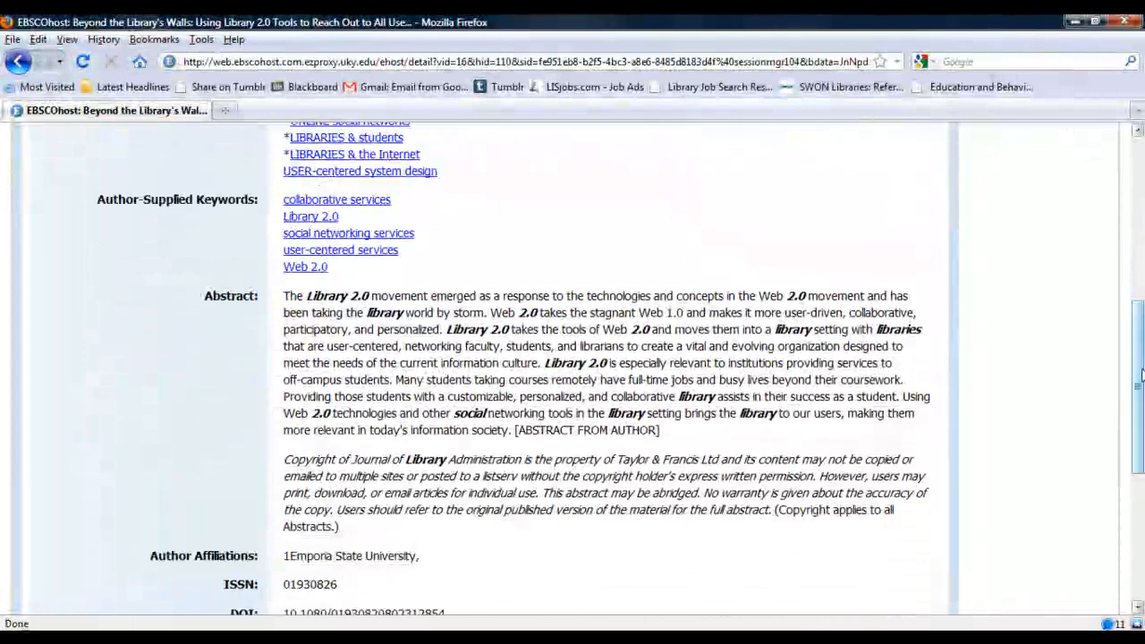
pyautogui.scroll(3)
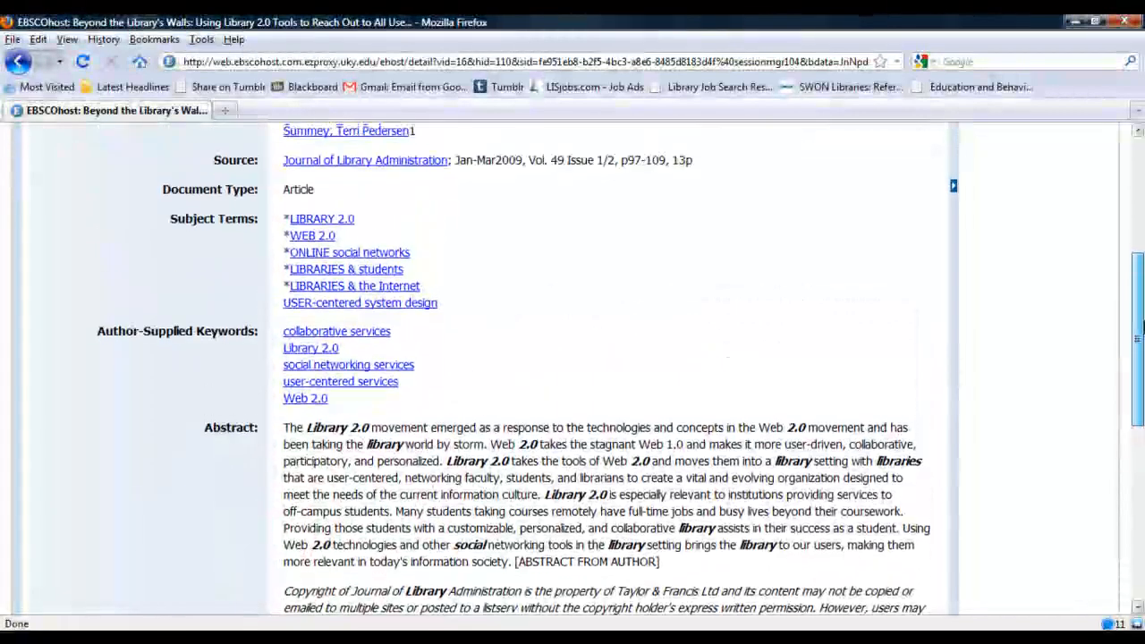